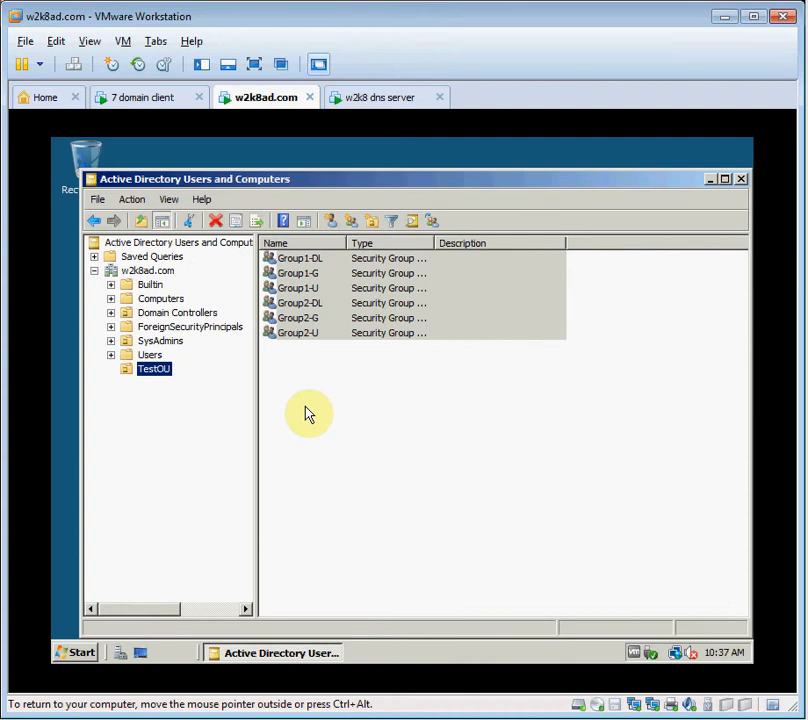
mouse_move(222, 418)
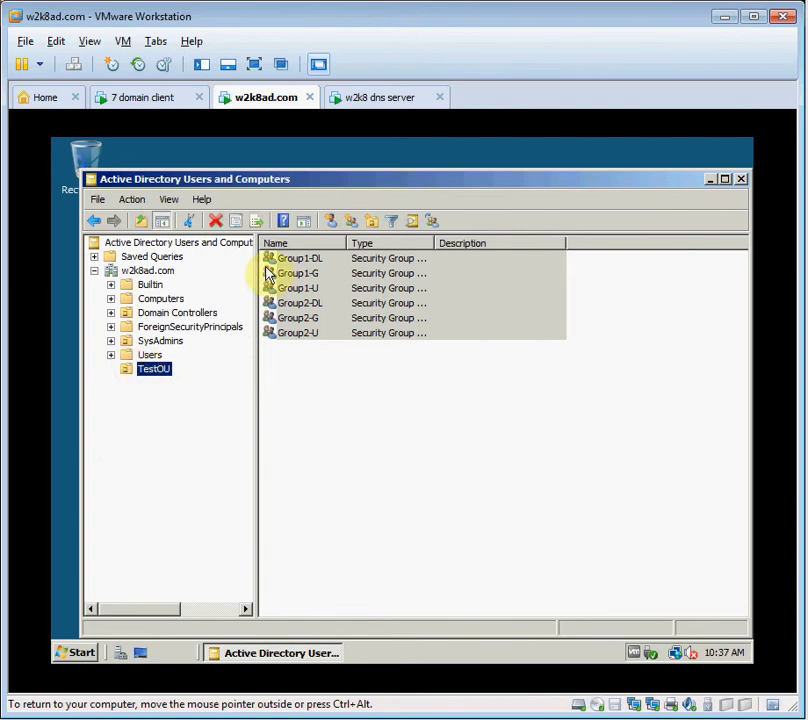
- Inspect the properties of Group1-DL and Group2-U in the TestOU list
right_click(296, 258)
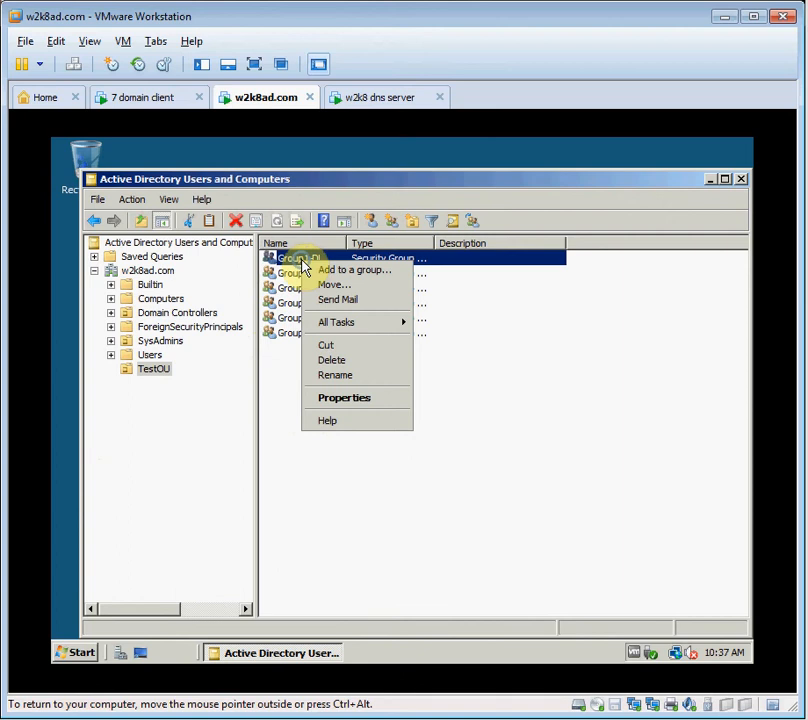
left_click(344, 396)
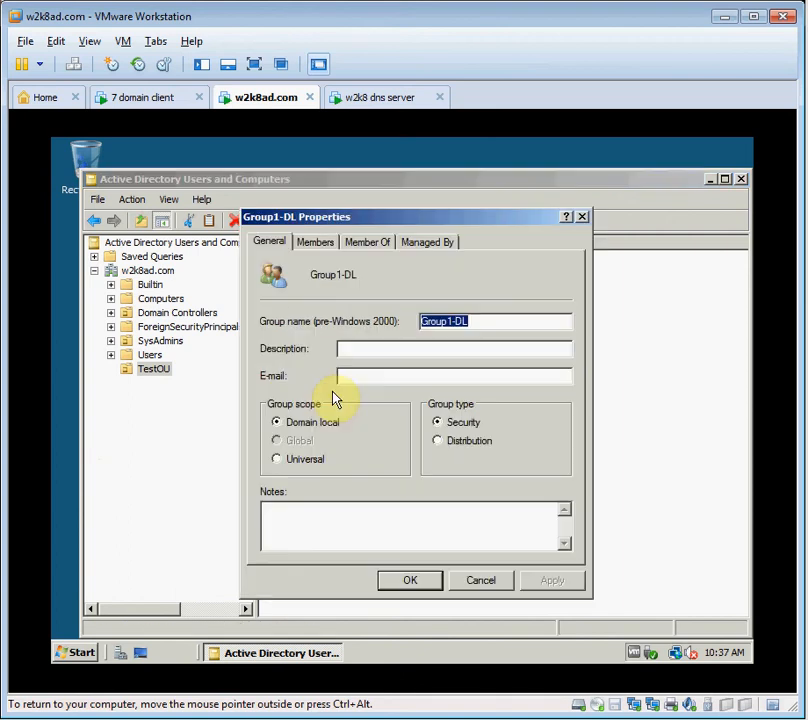
mouse_move(310, 396)
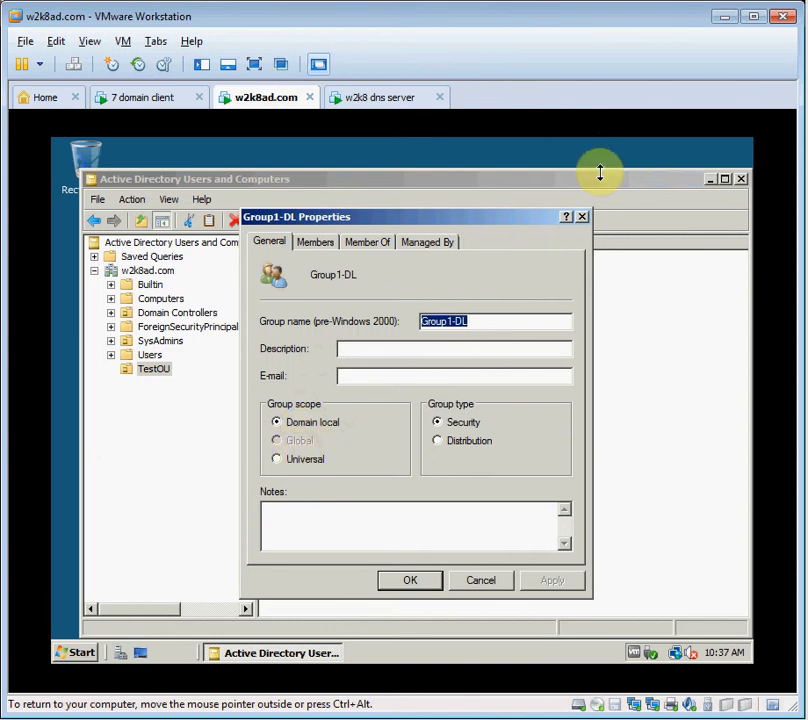
left_click(480, 580)
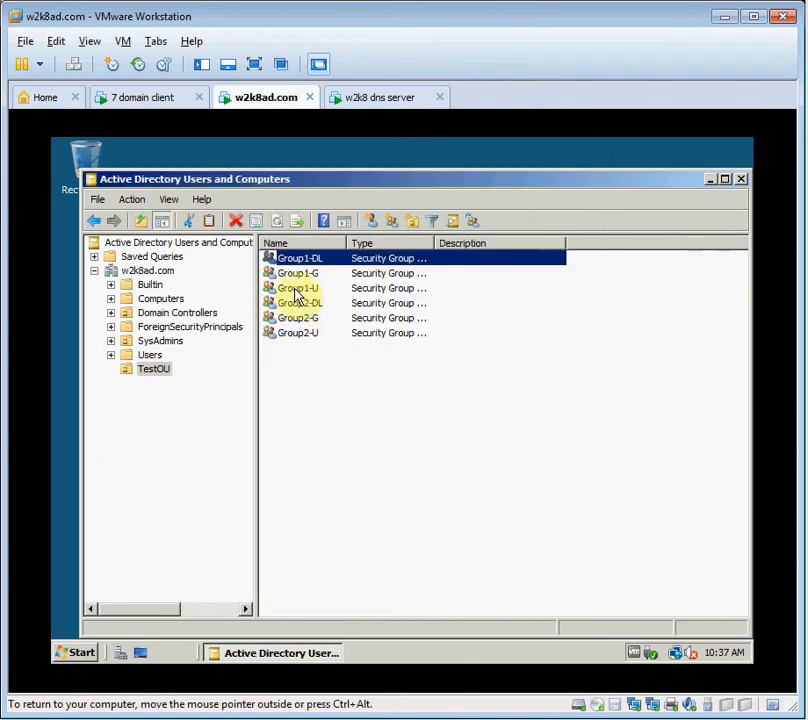
double_click(296, 288)
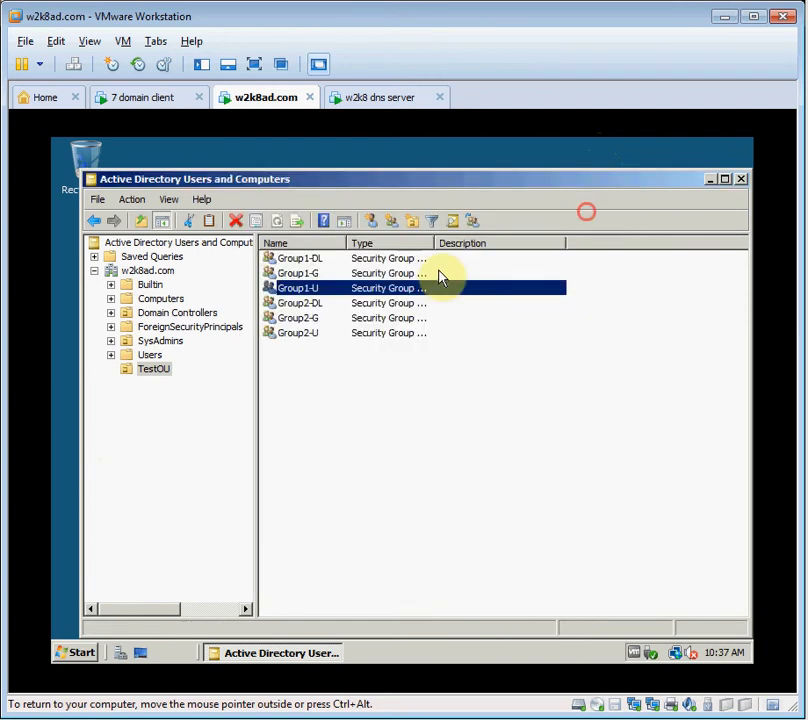
right_click(296, 332)
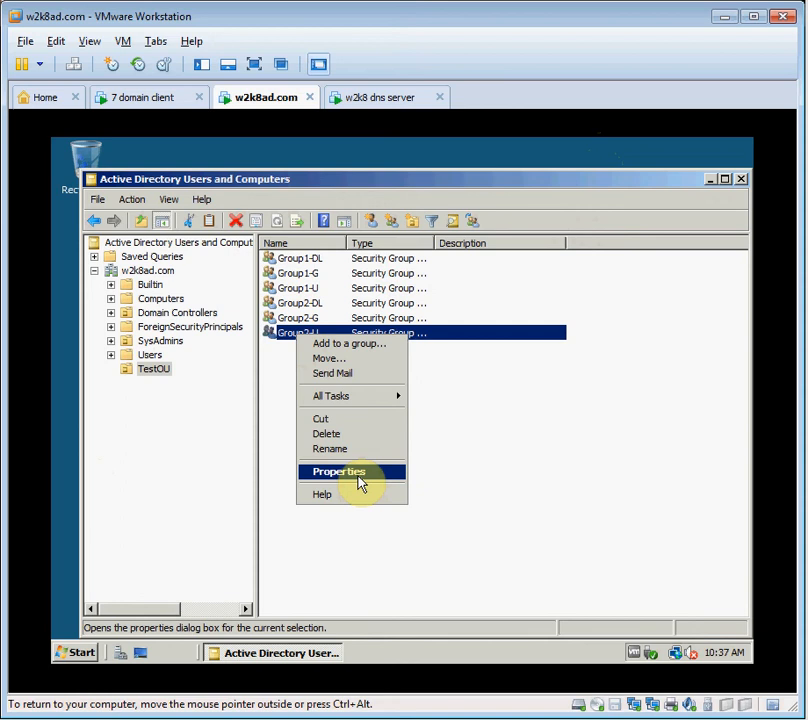
left_click(338, 472)
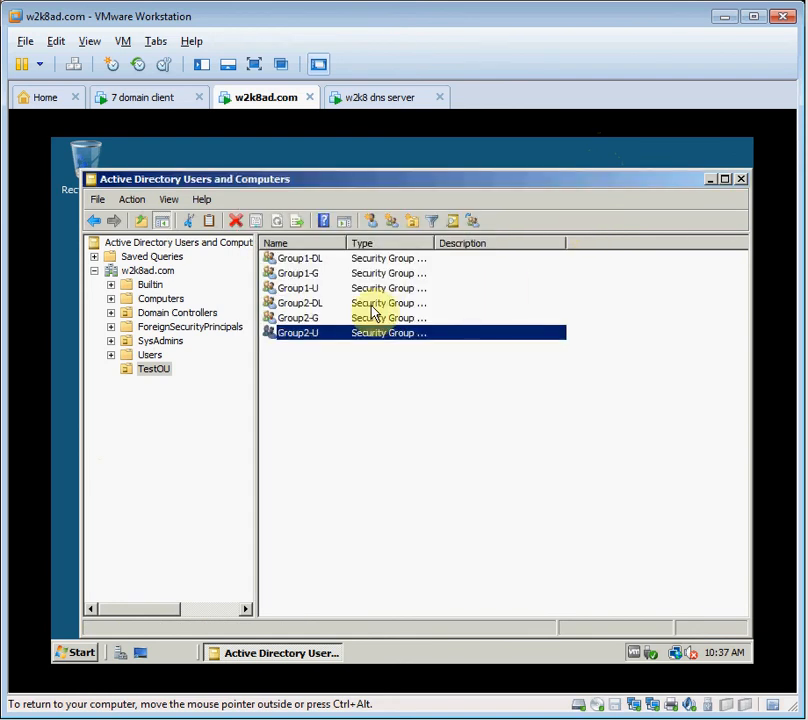
- Start creating a new group in TestOU, then cancel it
right_click(154, 368)
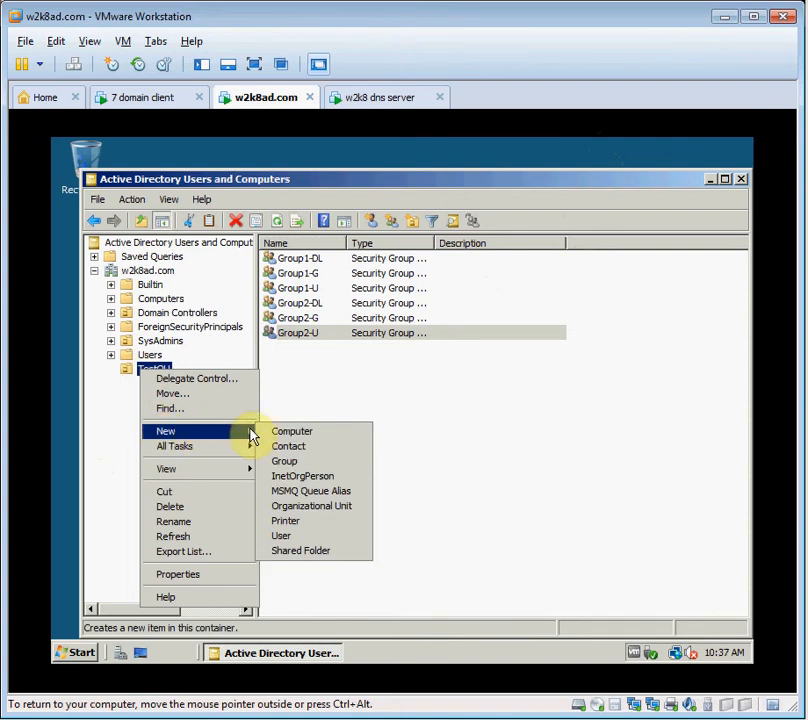
left_click(284, 460)
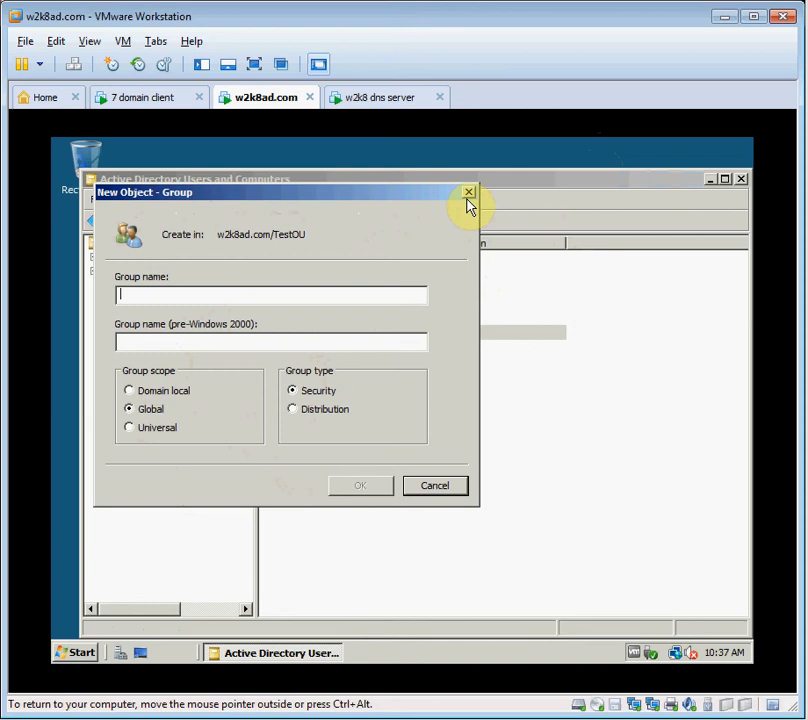
left_click(468, 192)
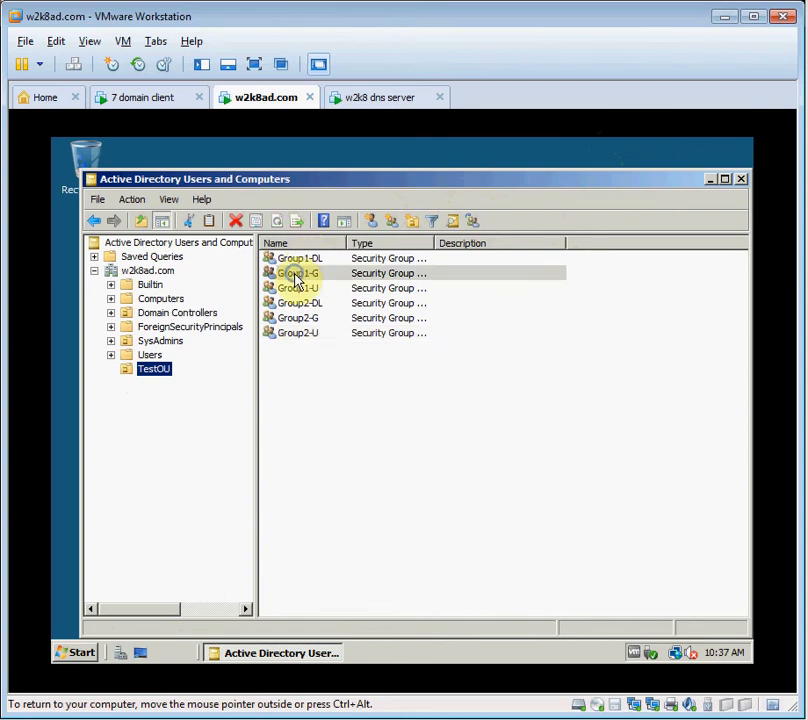
- View Group1-G's properties with its empty Members list
right_click(296, 272)
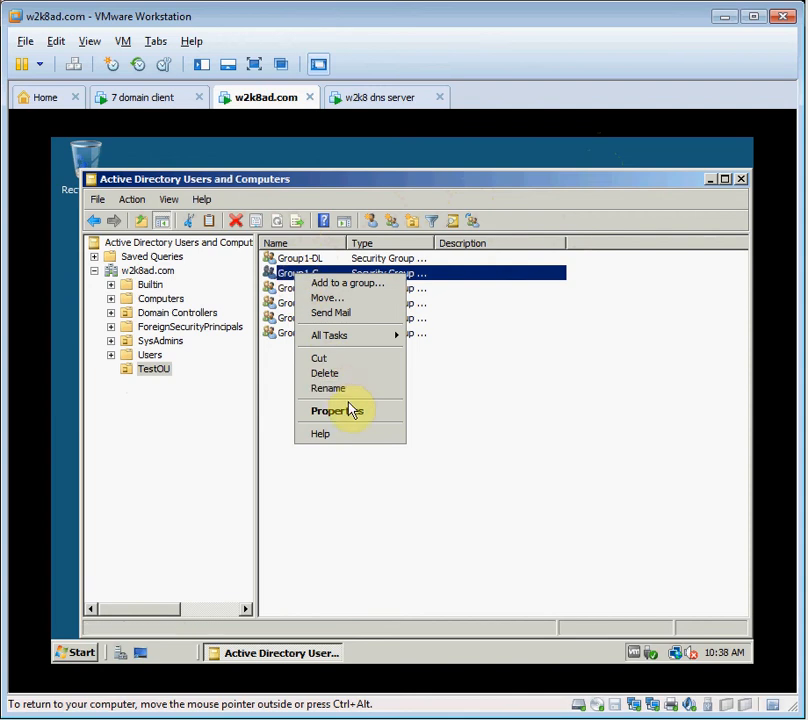
left_click(330, 410)
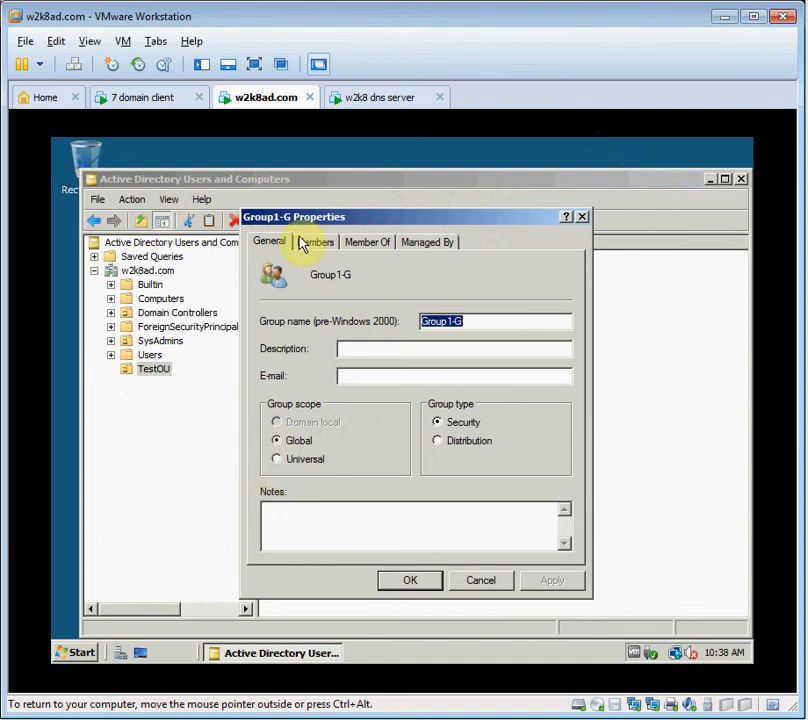
left_click(316, 242)
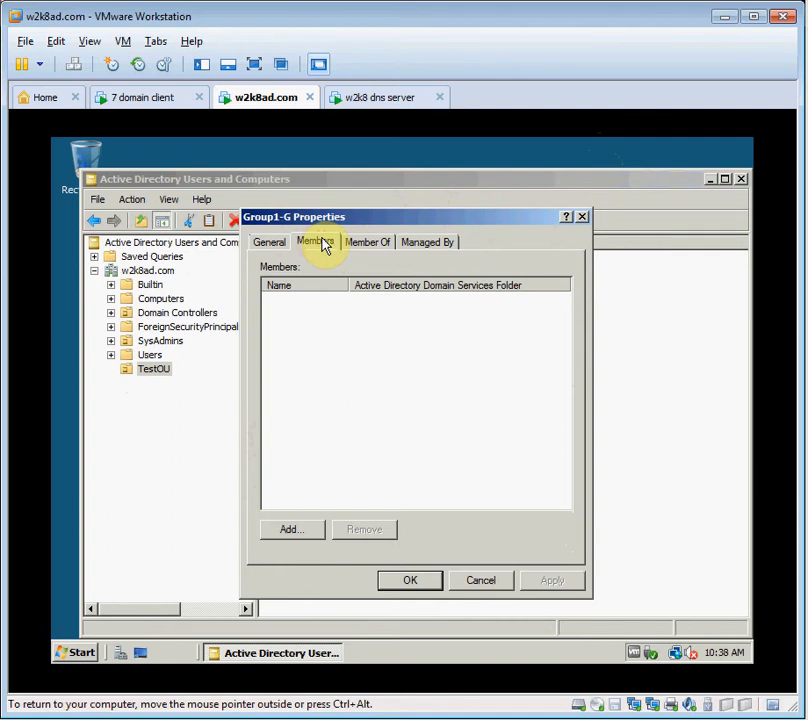
mouse_move(292, 528)
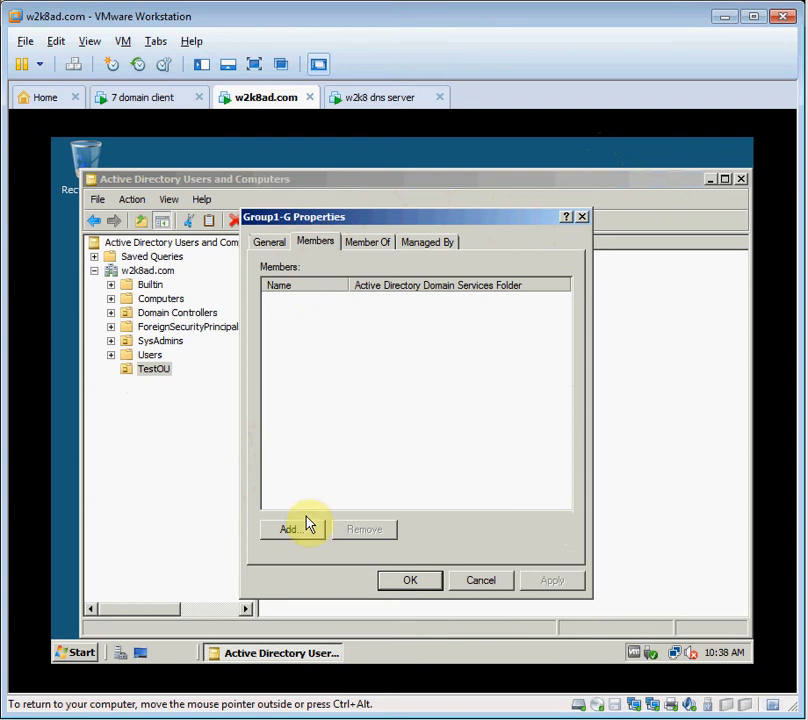
- Add Group2-G as a member of Group1-G and save the change
left_click(292, 528)
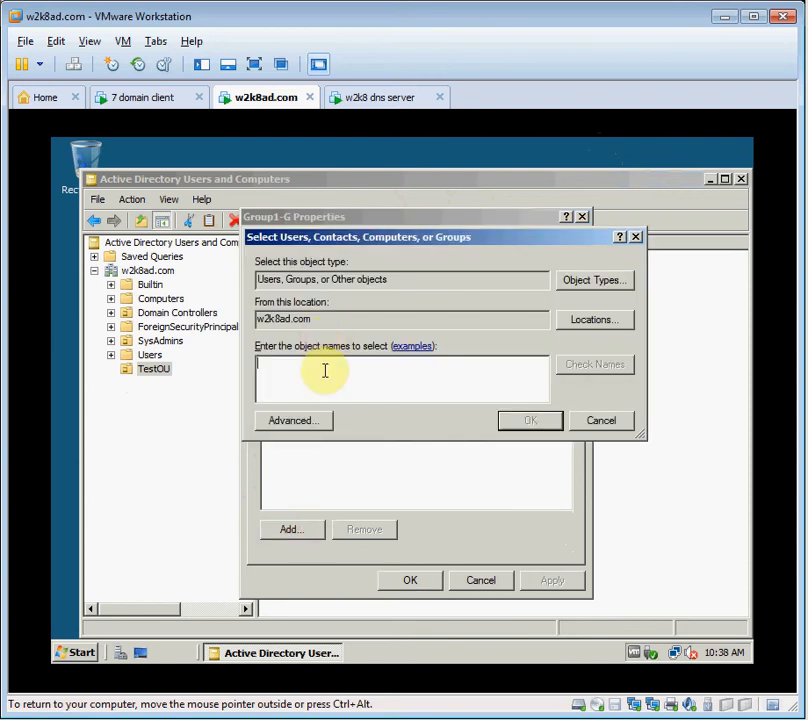
type("grl")
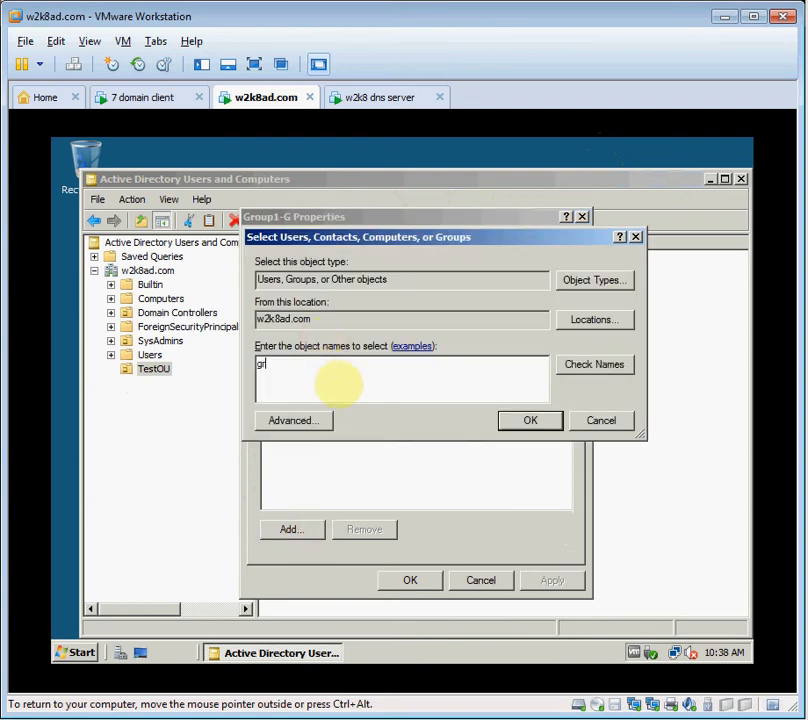
type("group2")
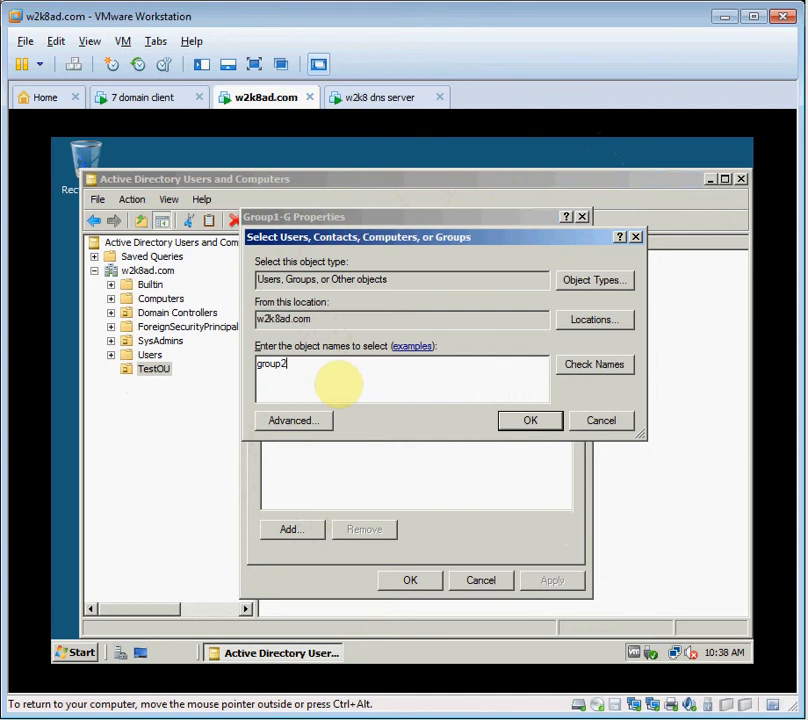
type("-g")
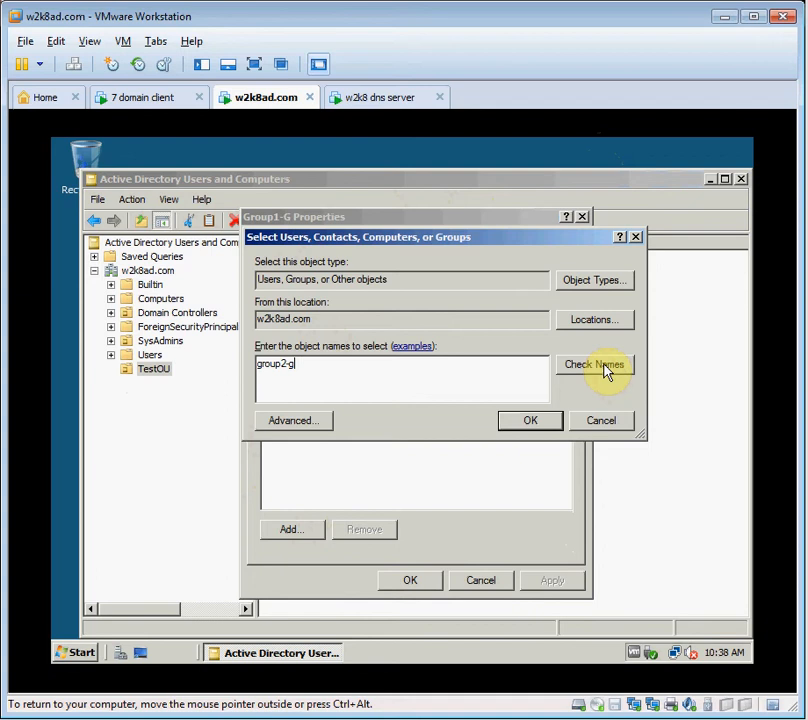
left_click(594, 364)
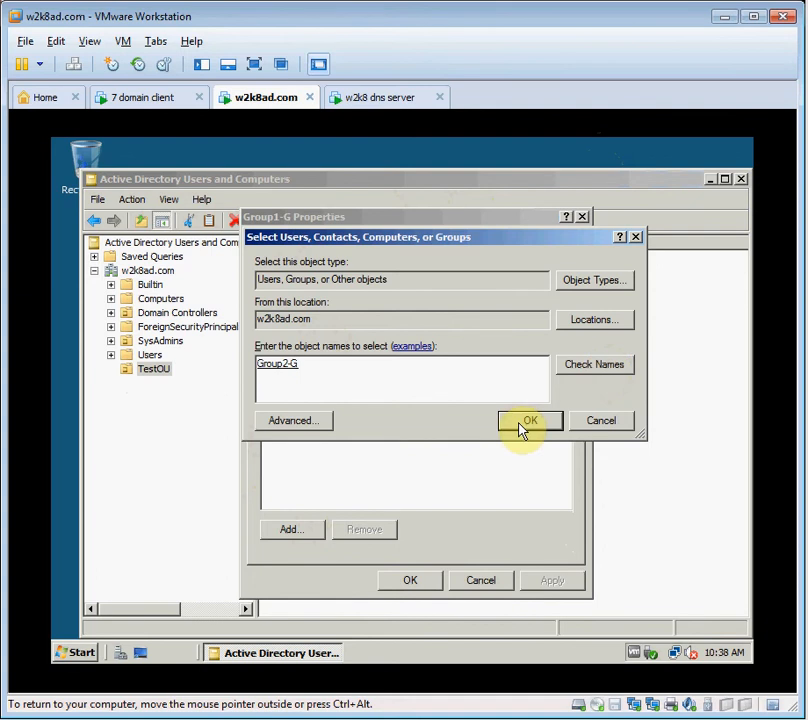
left_click(530, 420)
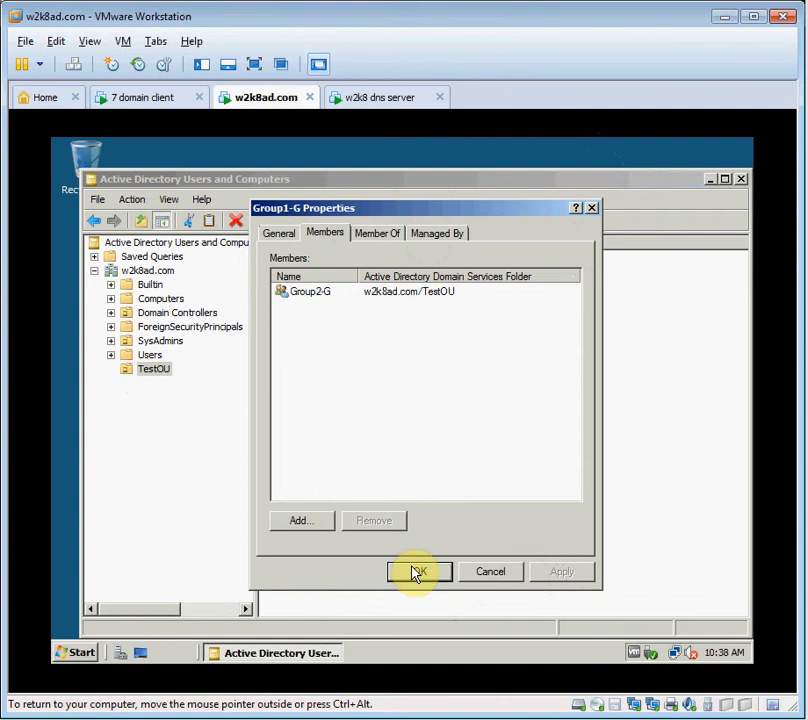
left_click(418, 572)
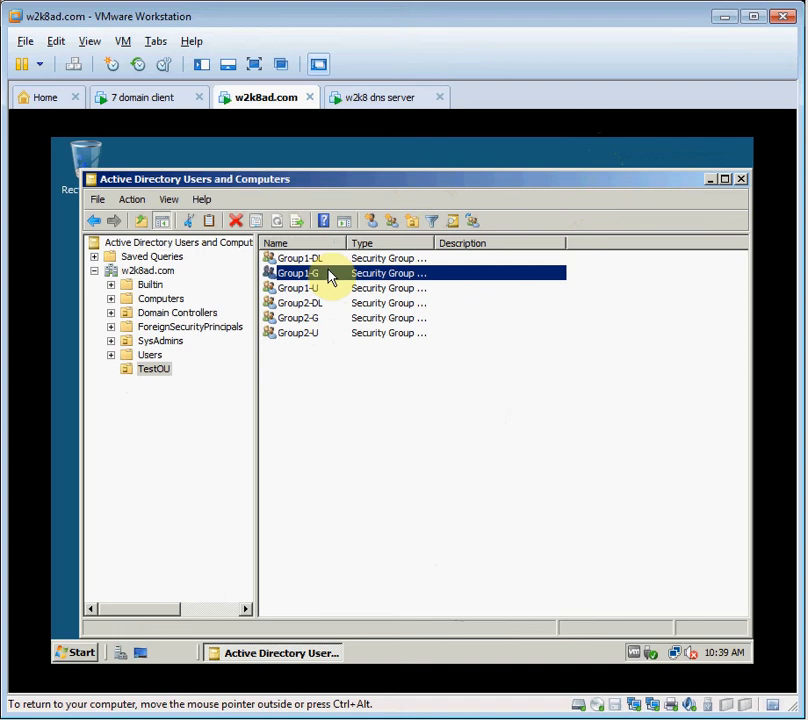
- Try adding group1-DL to Group1-G's members, find it cannot be located, and cancel
right_click(300, 272)
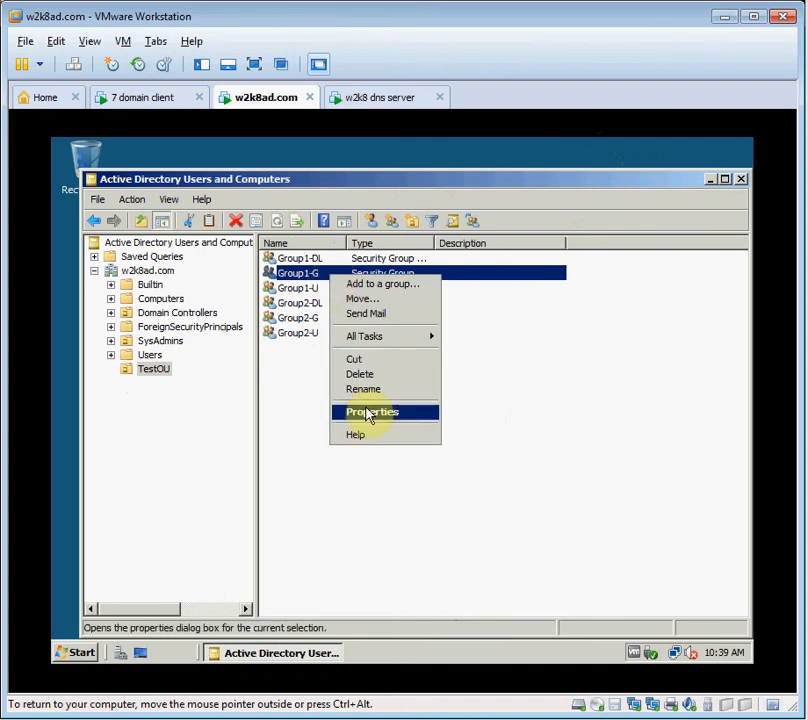
left_click(372, 412)
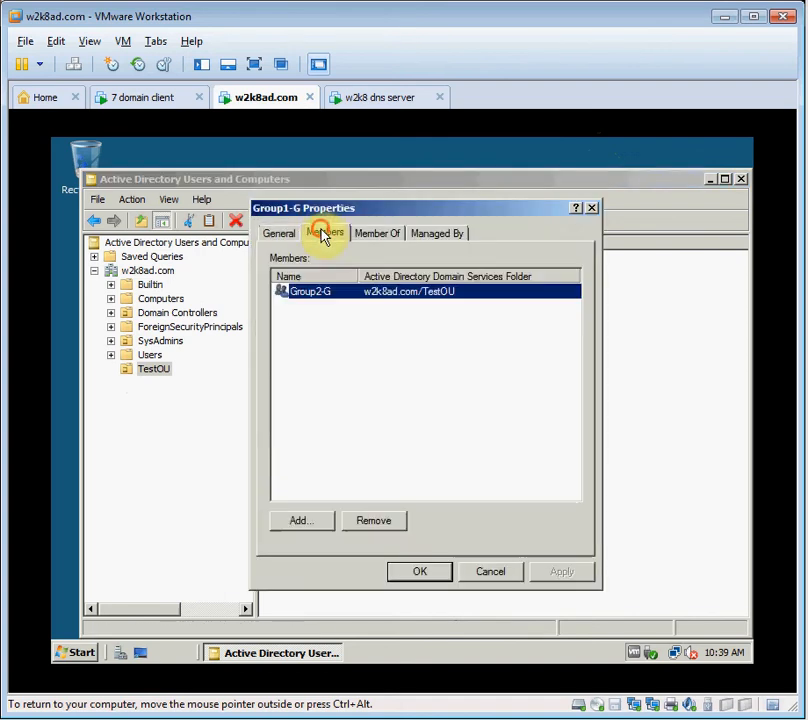
left_click(300, 520)
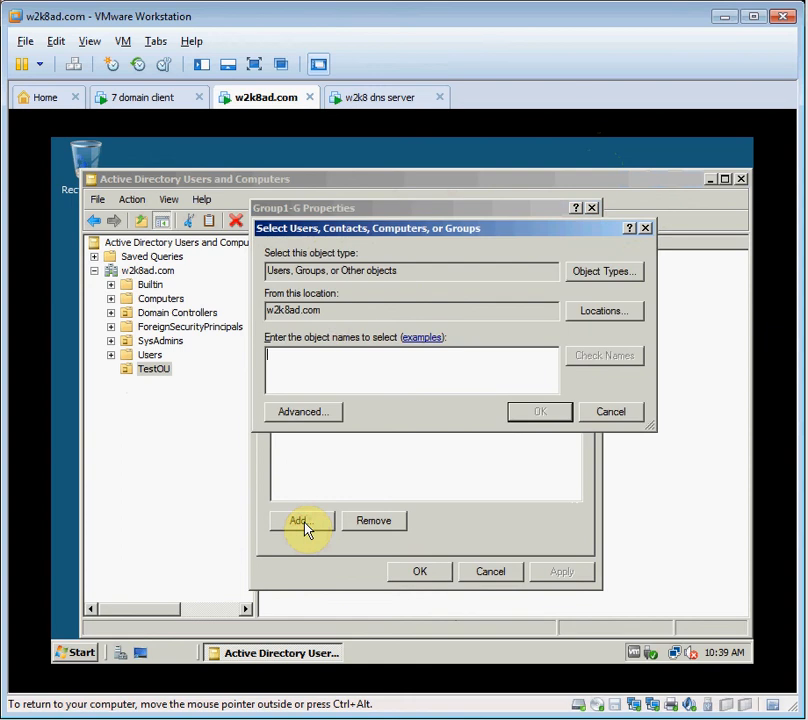
mouse_move(336, 360)
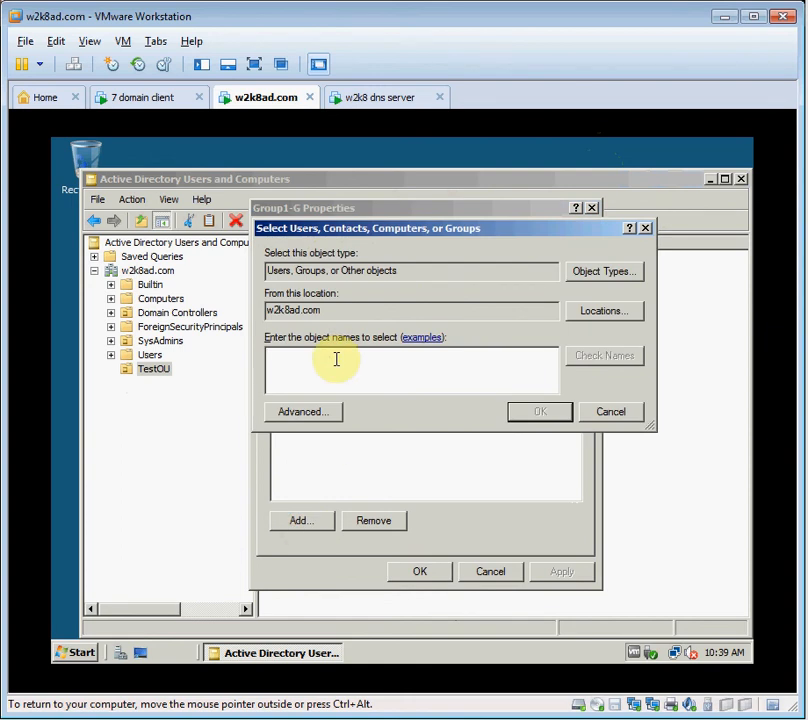
type("group")
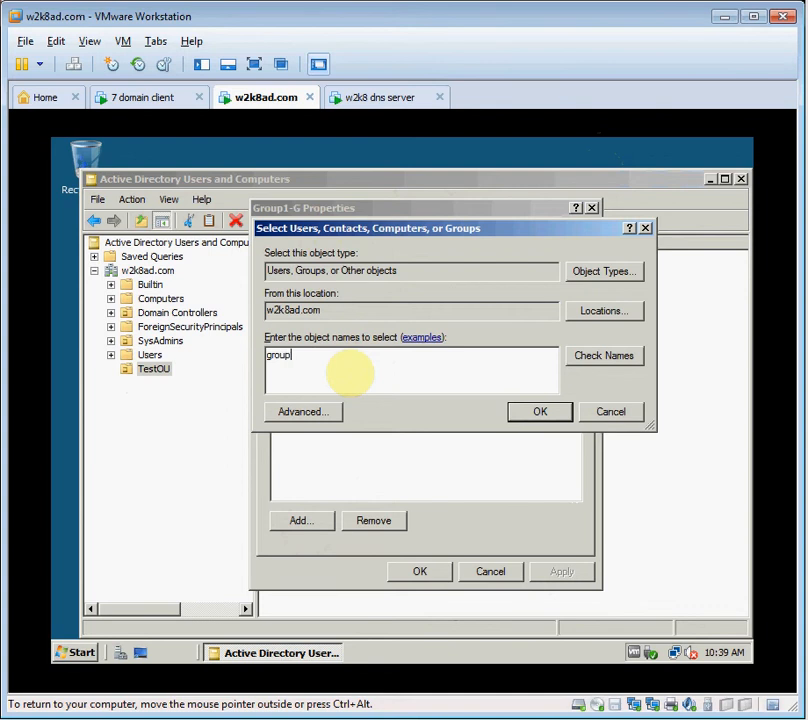
type("1-DL")
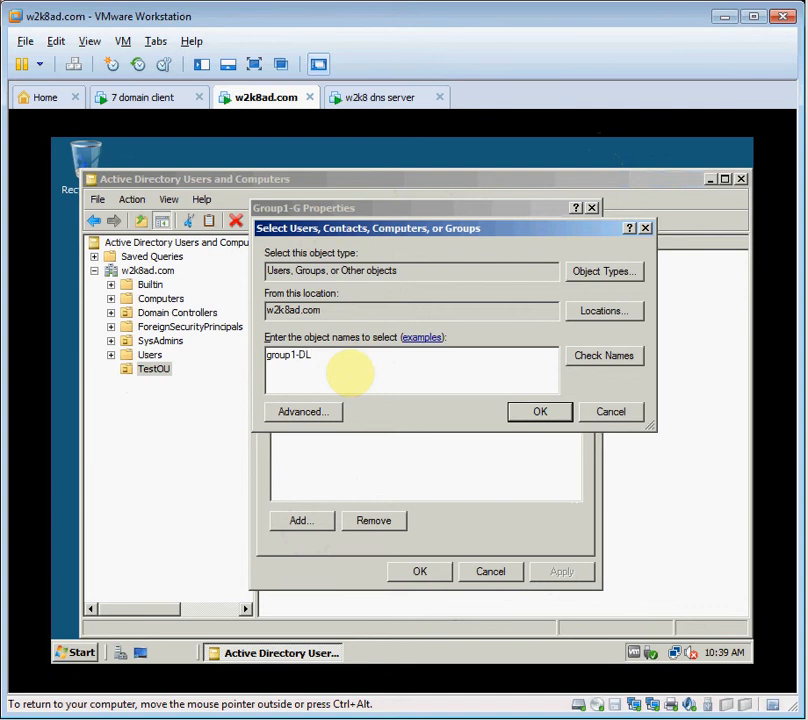
left_click(604, 356)
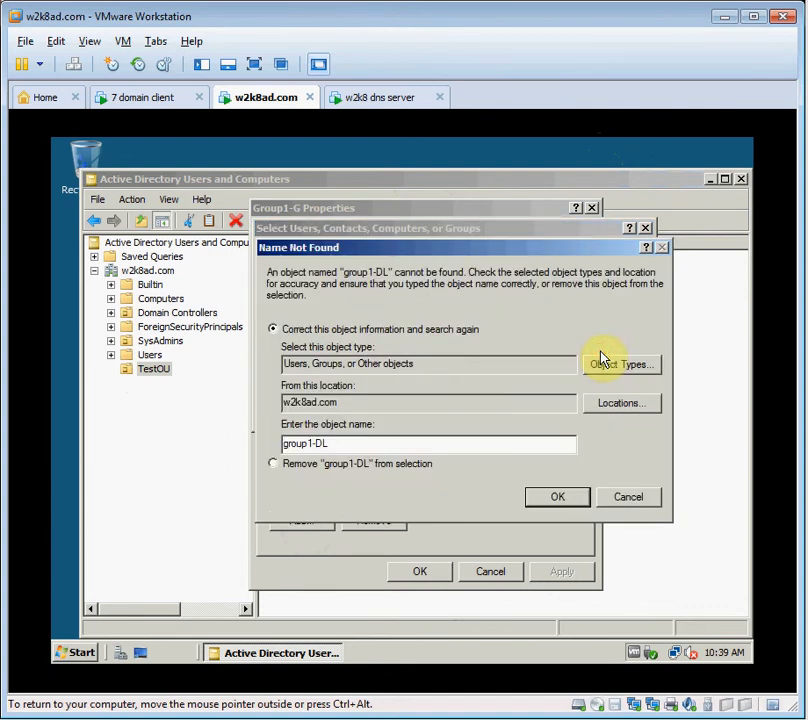
mouse_move(452, 476)
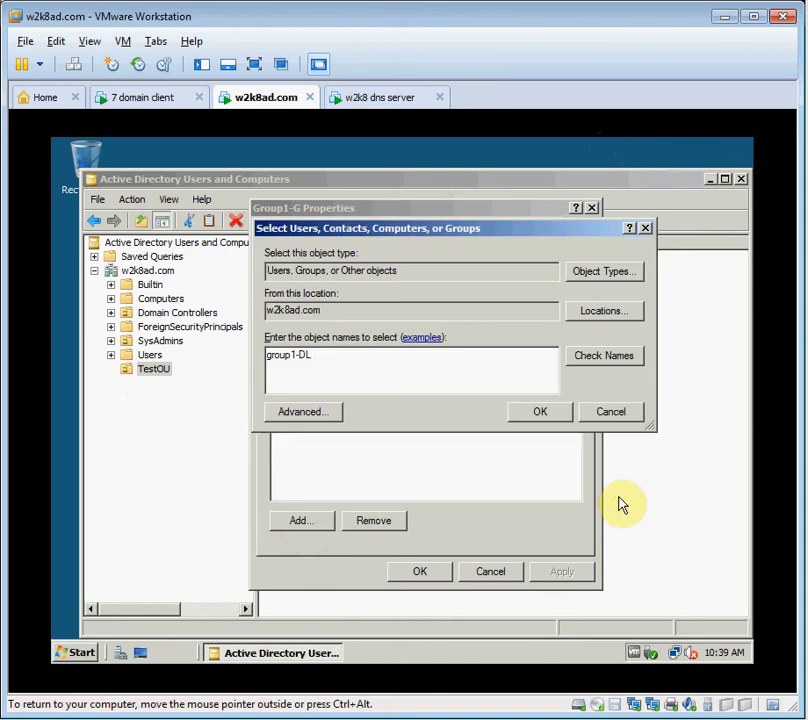
mouse_move(400, 260)
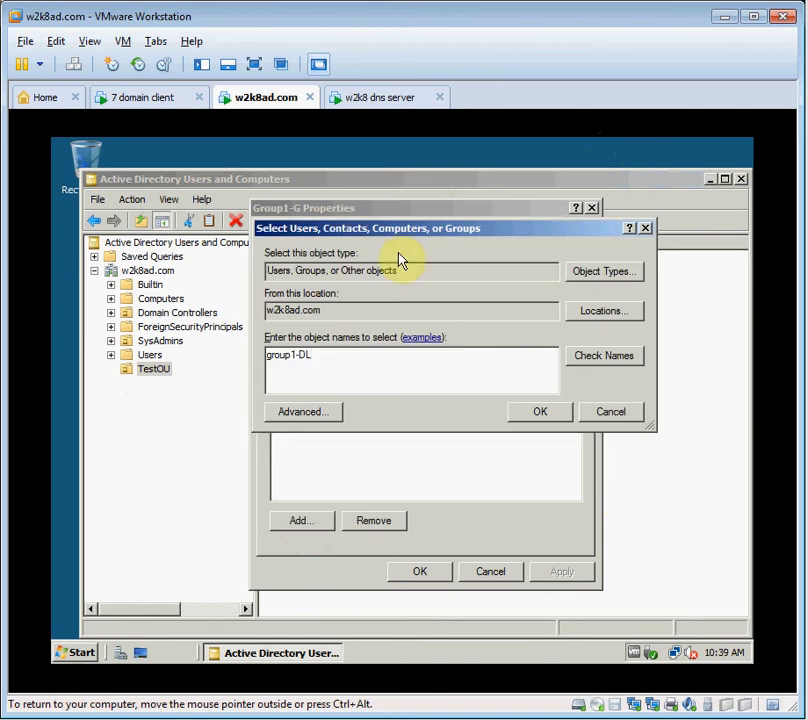
left_click(540, 412)
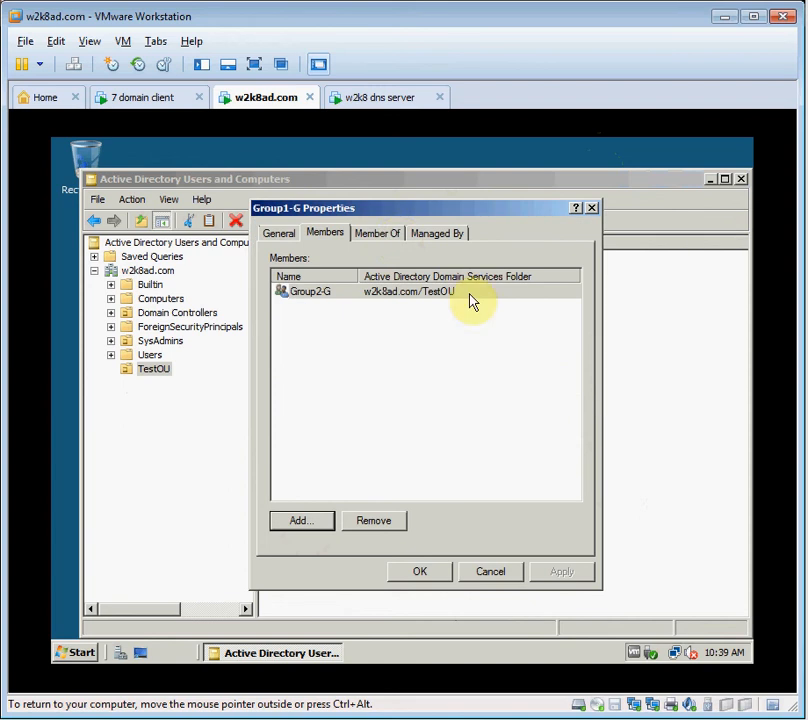
mouse_move(396, 238)
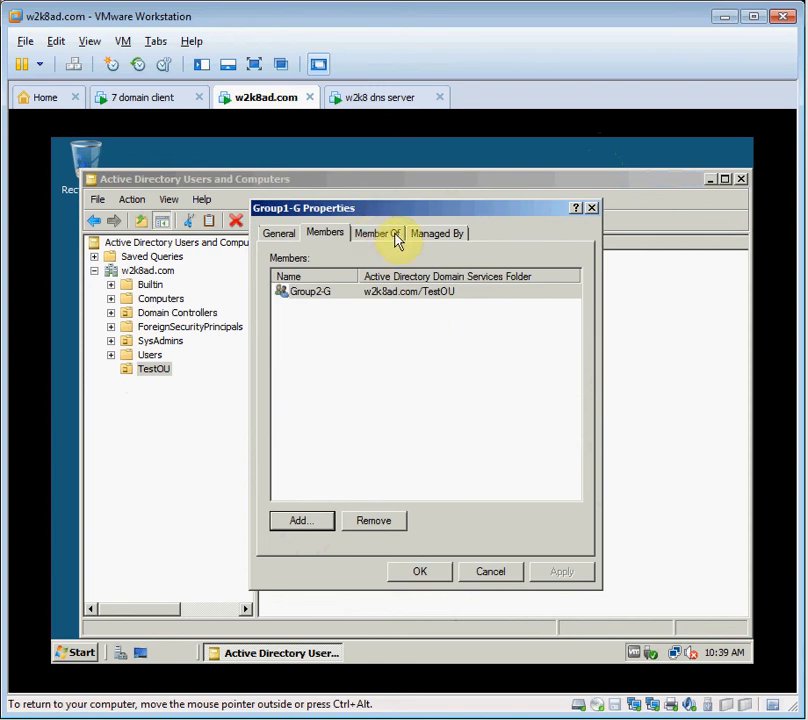
mouse_move(396, 238)
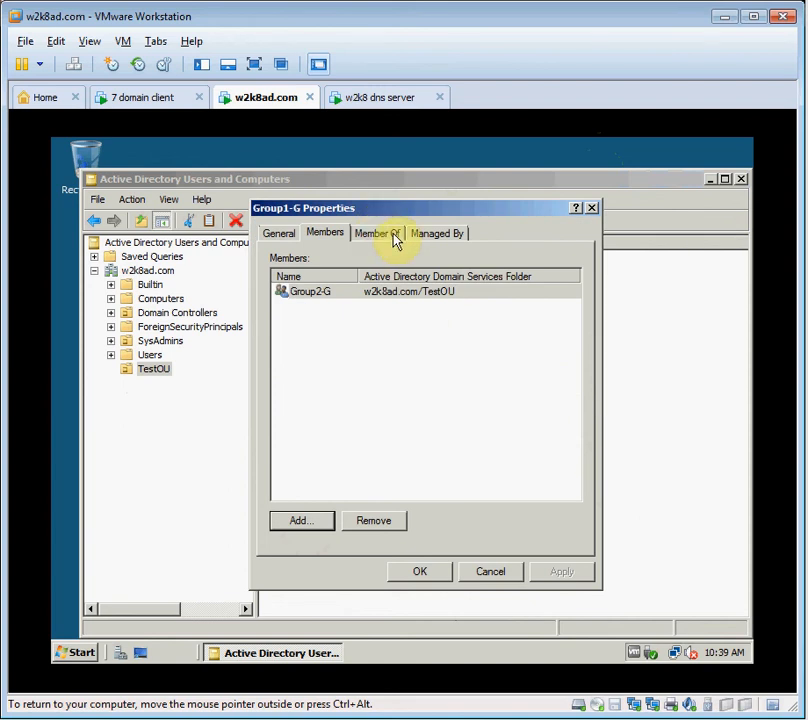
- Retry adding group1-dl to Group1-G and dismiss the name-not-found message
left_click(300, 520)
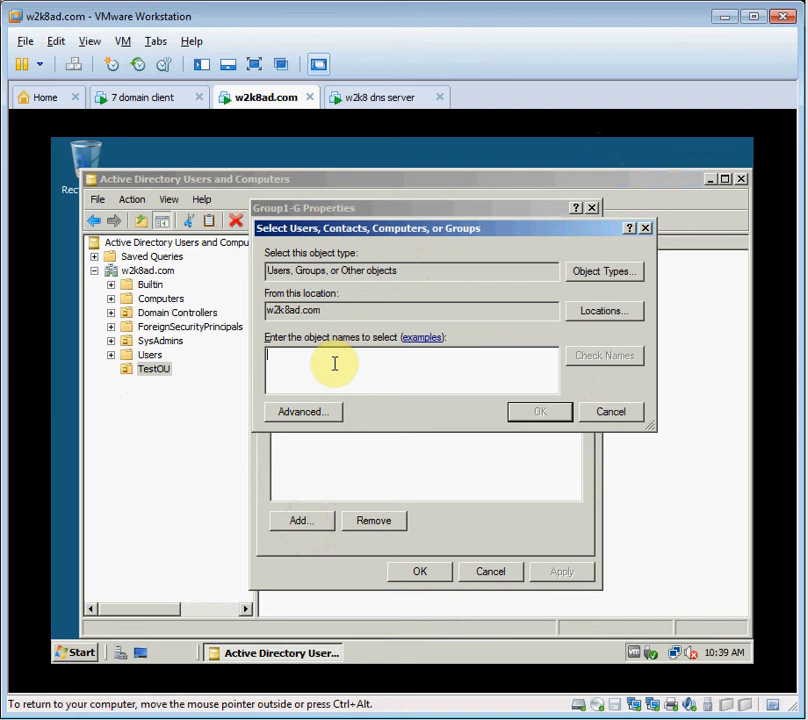
type("group1-dl")
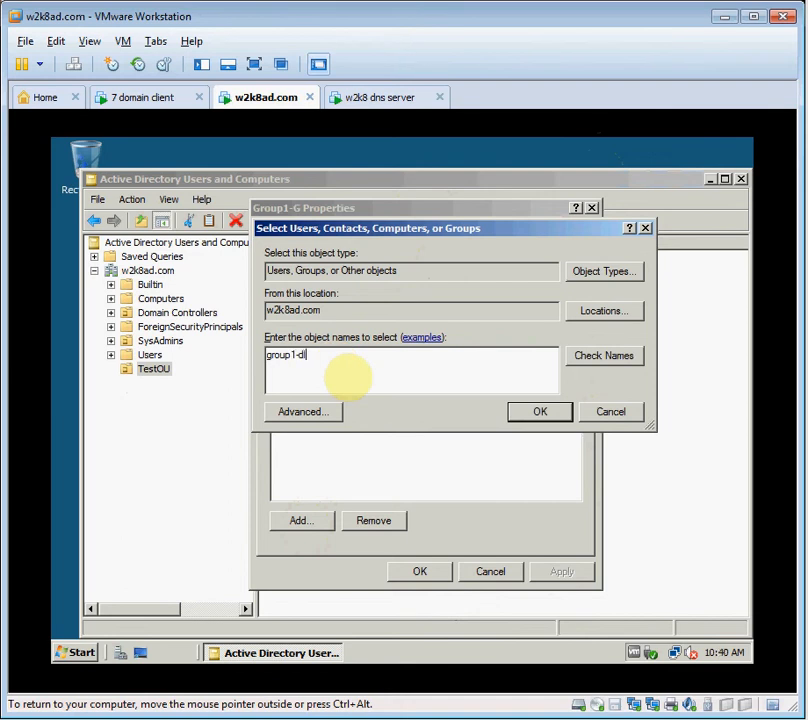
left_click(604, 356)
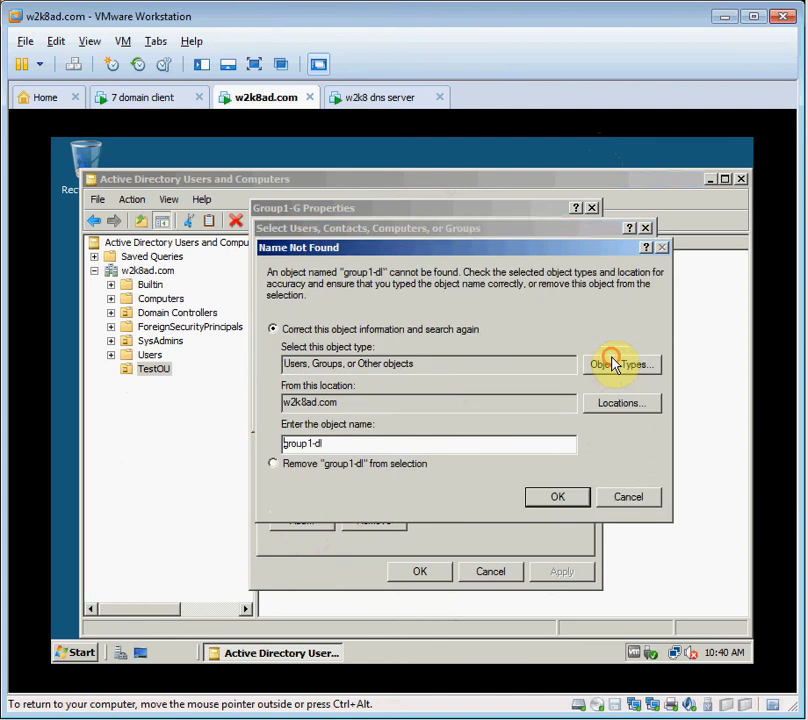
left_click(556, 496)
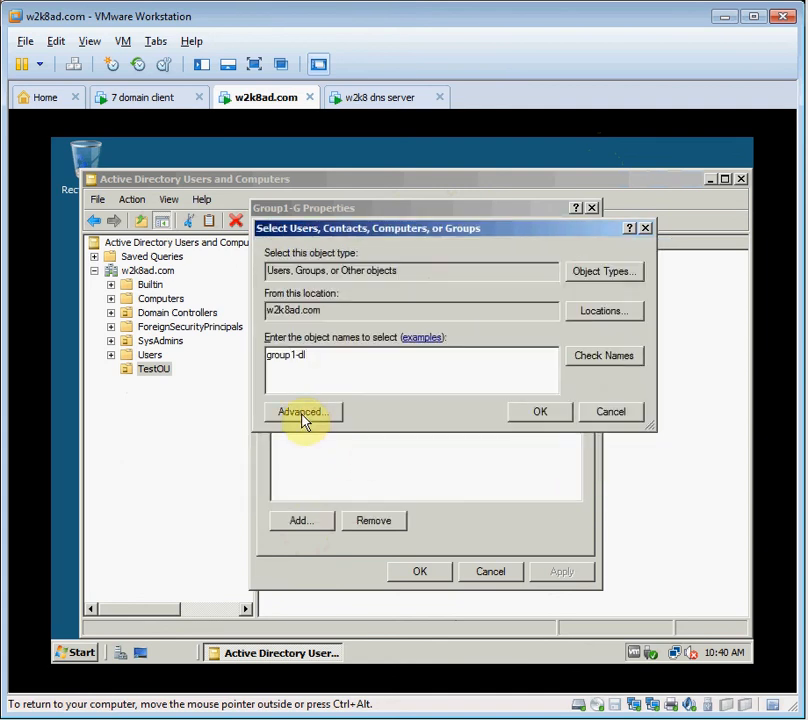
- List all domain users and groups via Advanced search, cancel, close Group1-G and view Group2-G's properties
left_click(302, 412)
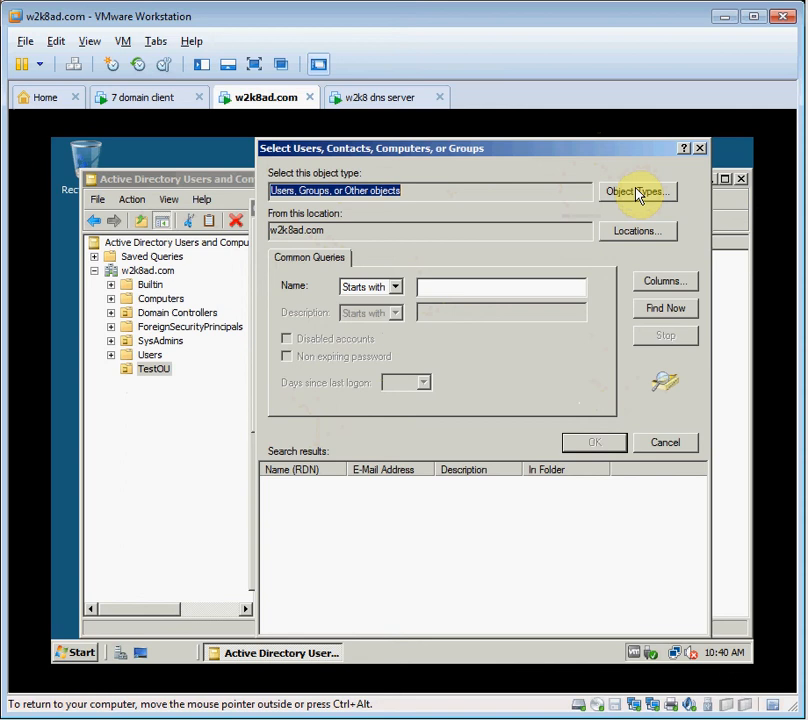
left_click(664, 308)
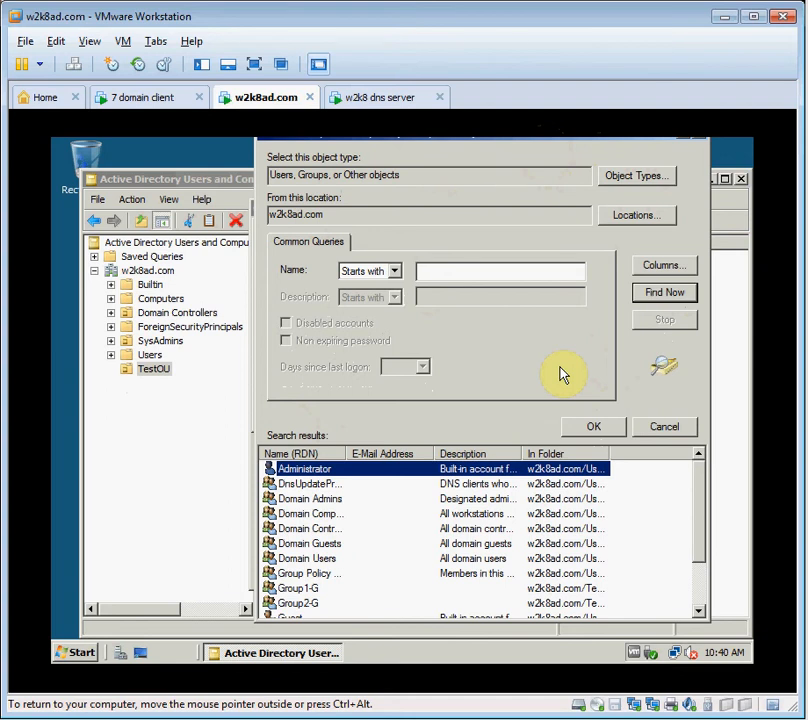
mouse_move(698, 492)
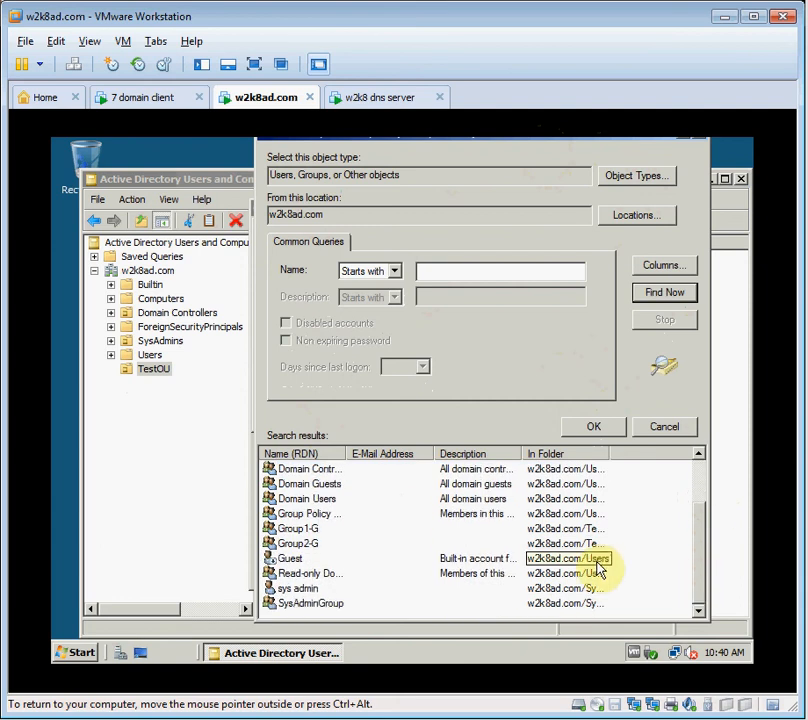
left_click(592, 428)
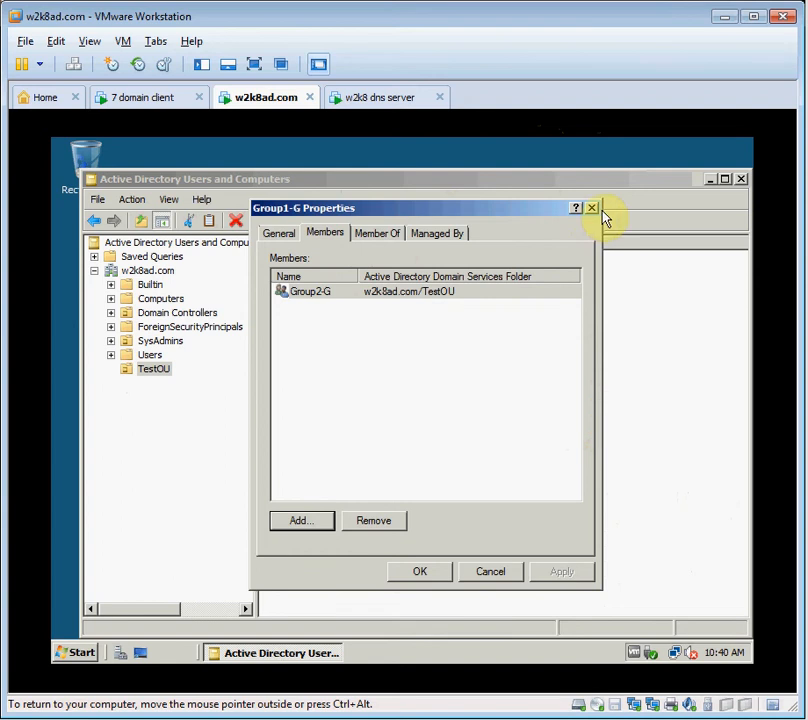
left_click(592, 208)
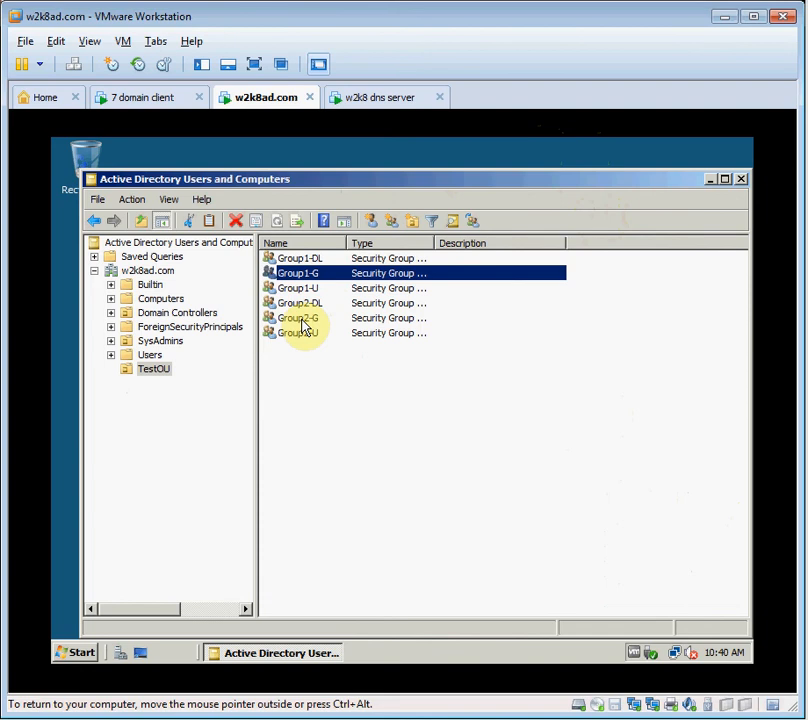
double_click(296, 316)
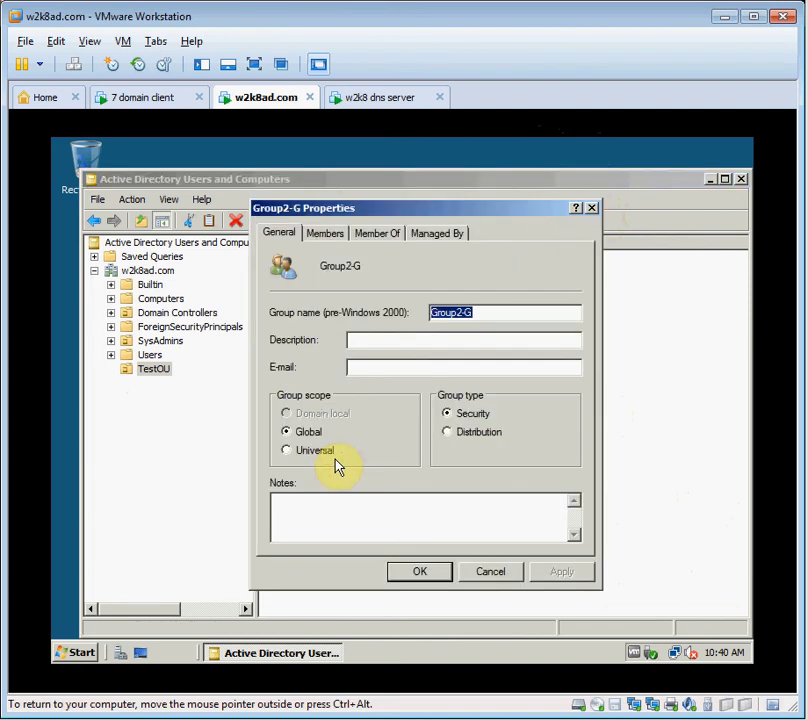
mouse_move(364, 436)
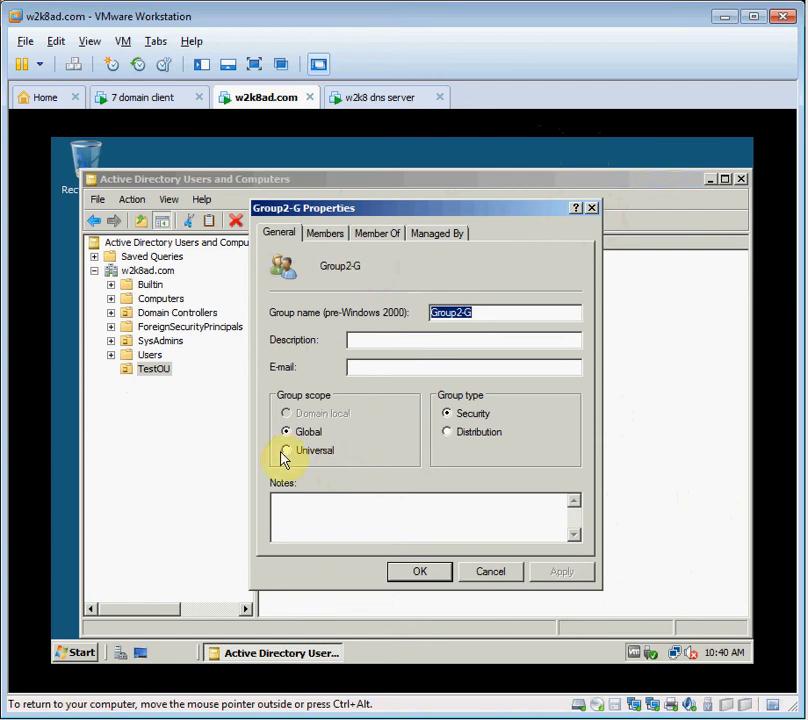
- Set Group2-G's scope to Universal, get the nesting error, and cancel the change
left_click(288, 450)
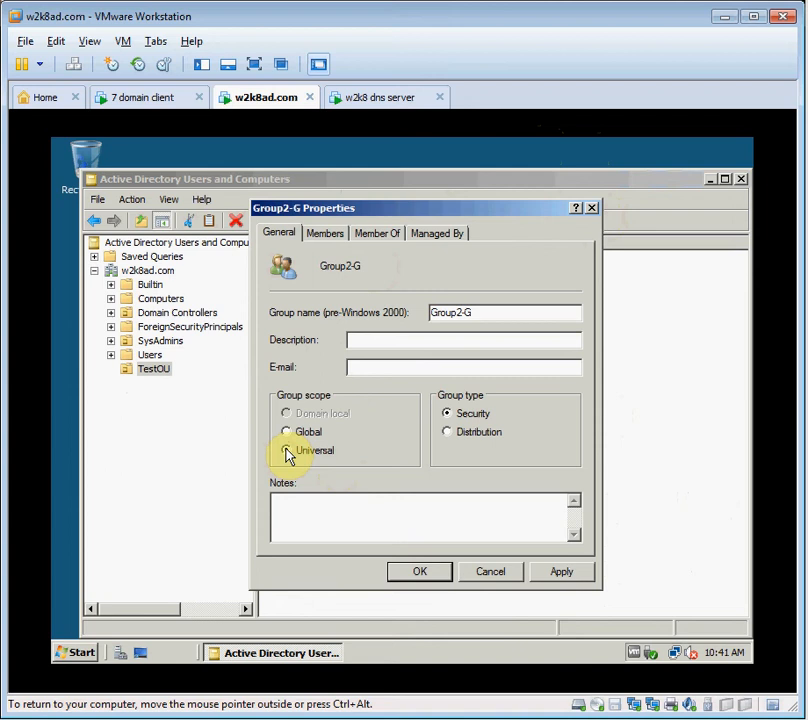
left_click(286, 450)
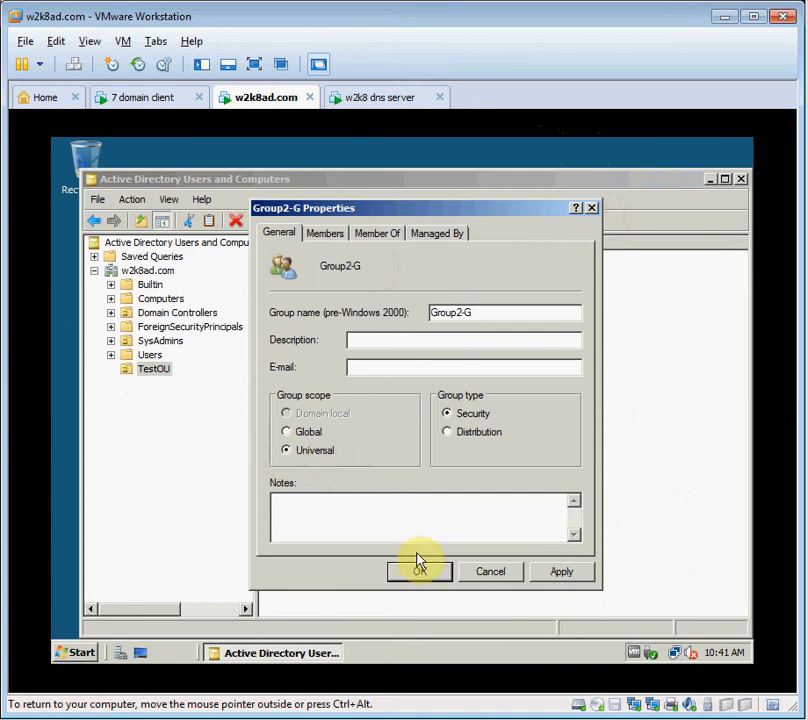
left_click(420, 572)
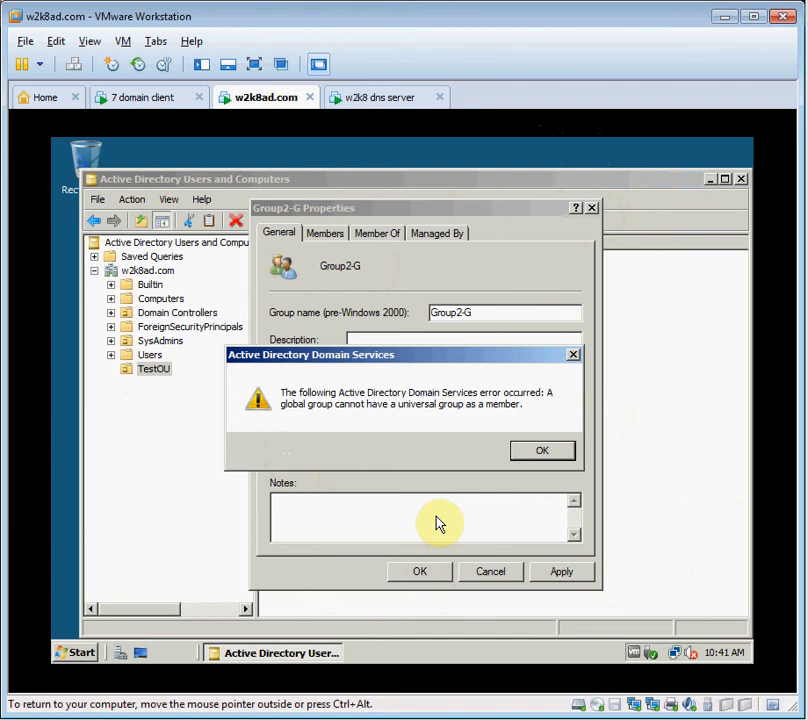
mouse_move(480, 436)
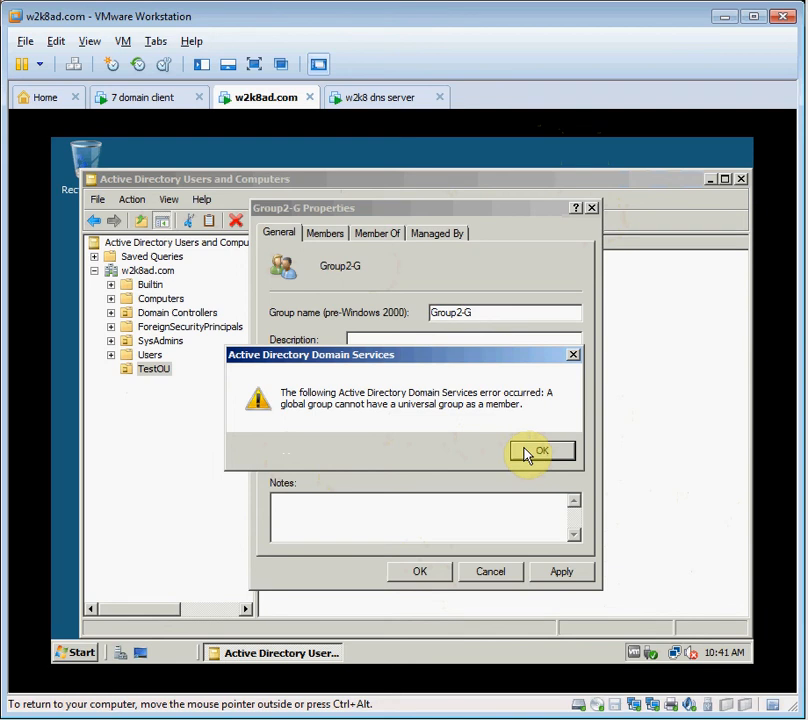
left_click(540, 452)
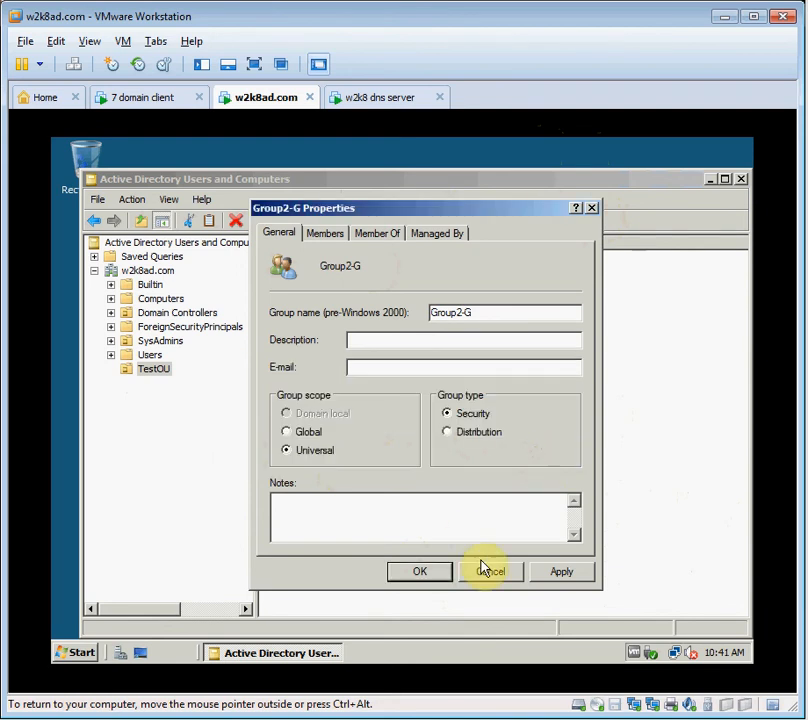
left_click(492, 572)
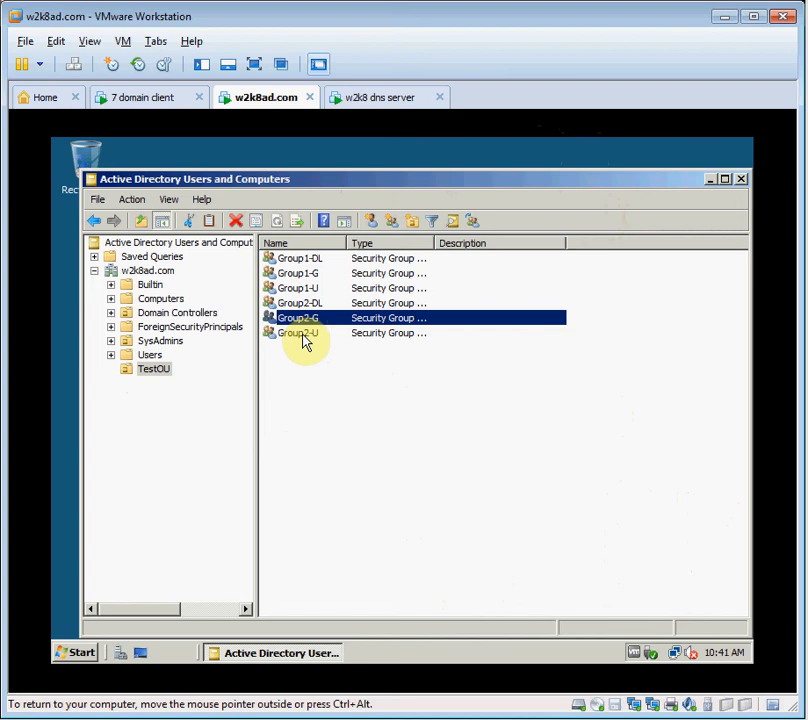
- In Group1-DL's Members list, enter group1-g as a new member and check the name
right_click(296, 318)
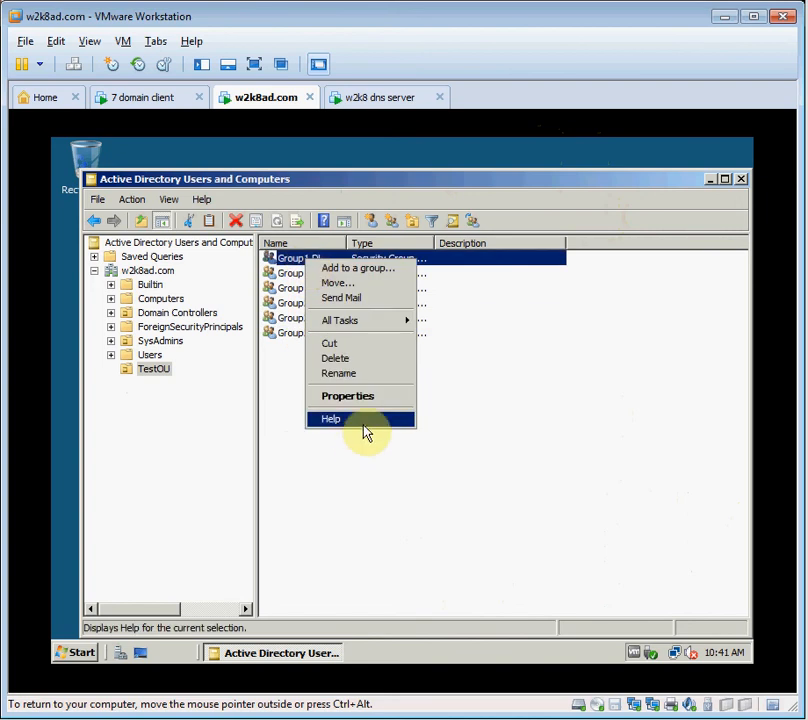
left_click(348, 396)
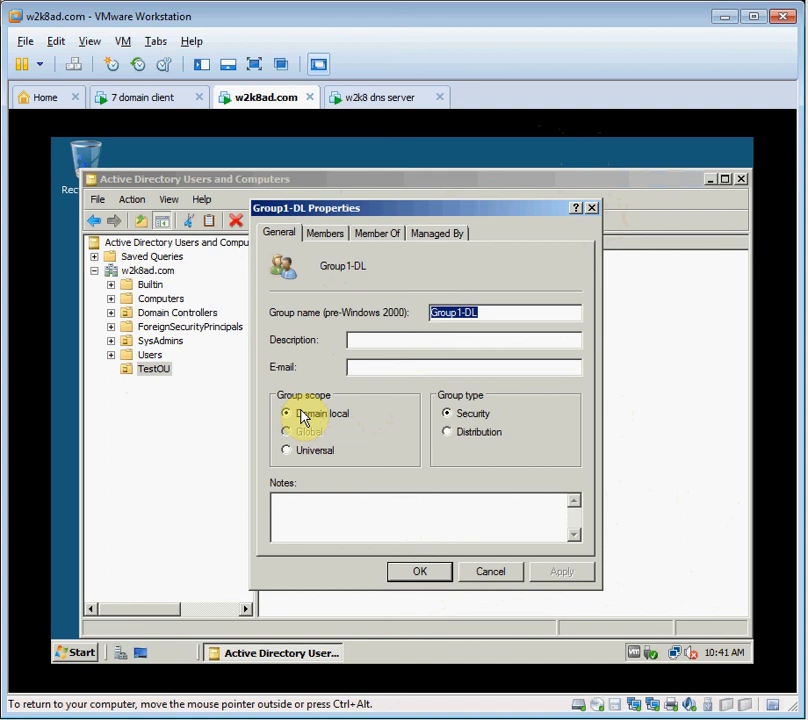
left_click(324, 232)
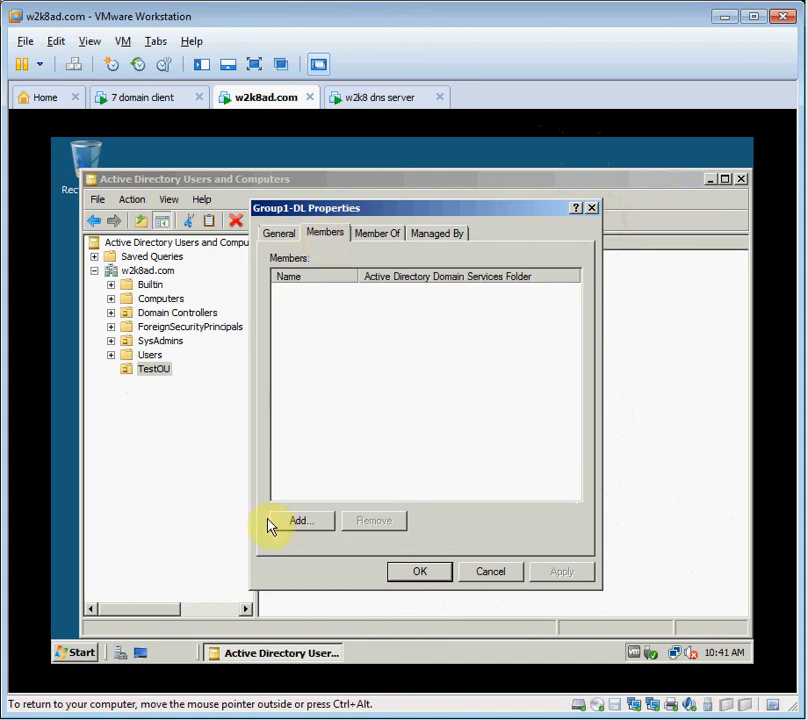
left_click(300, 520)
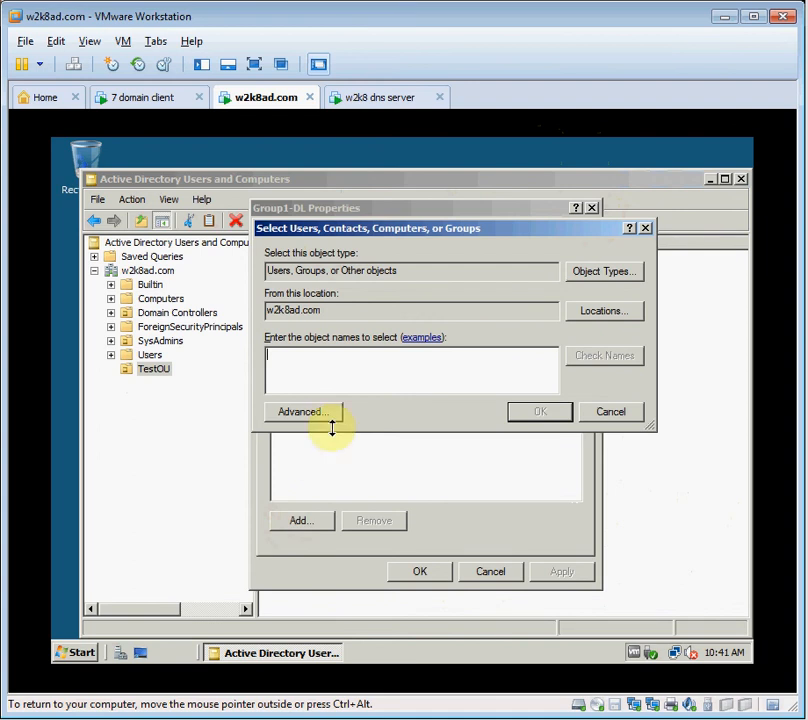
type("grou")
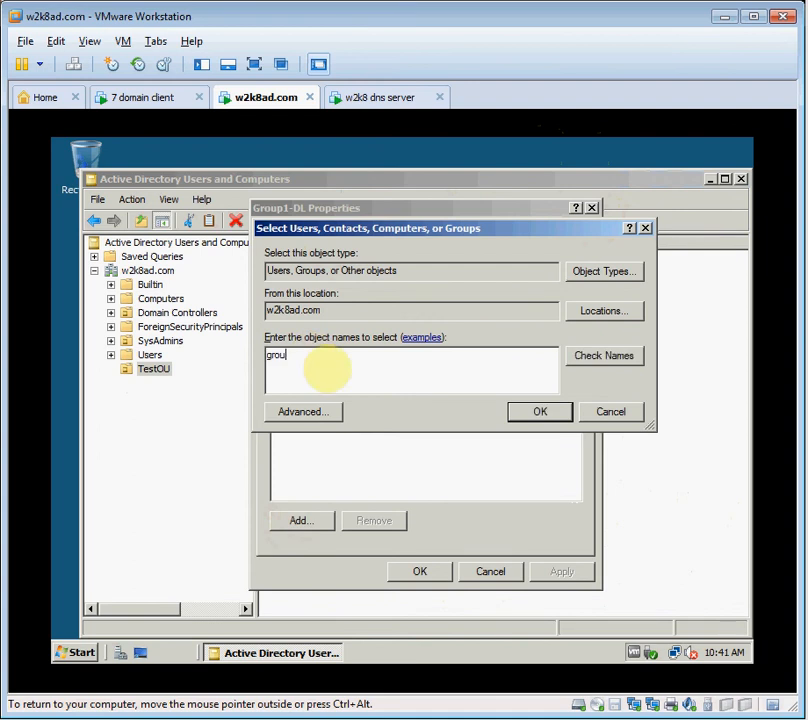
type("1")
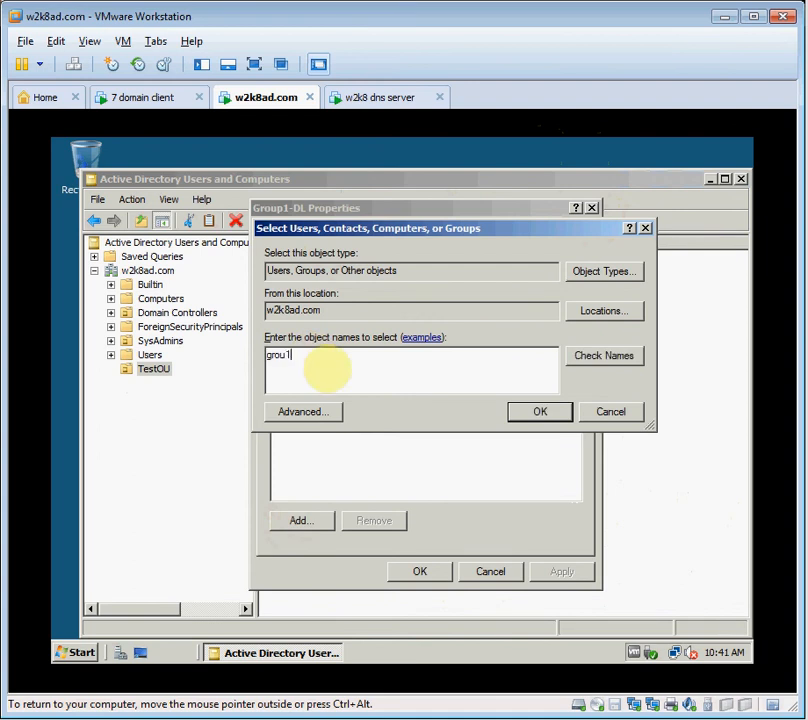
type("-g")
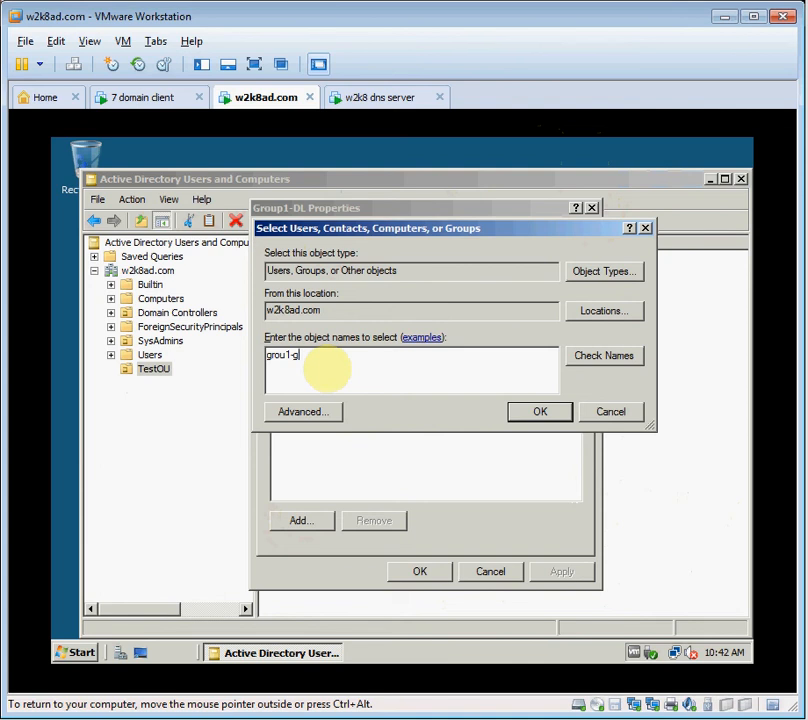
left_click(604, 356)
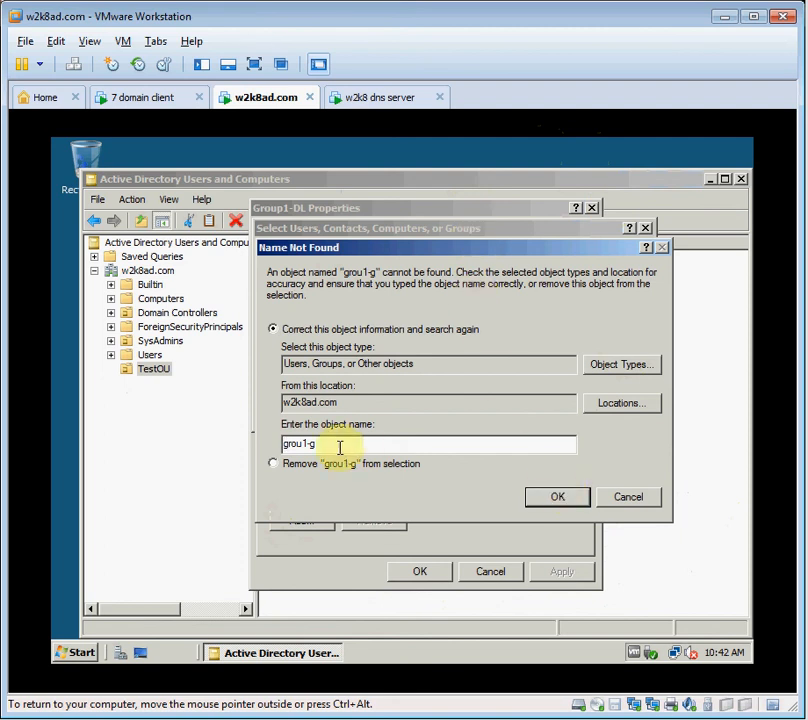
- Correct the misspelled name, add Group1-G to Group1-DL and save
left_click(556, 496)
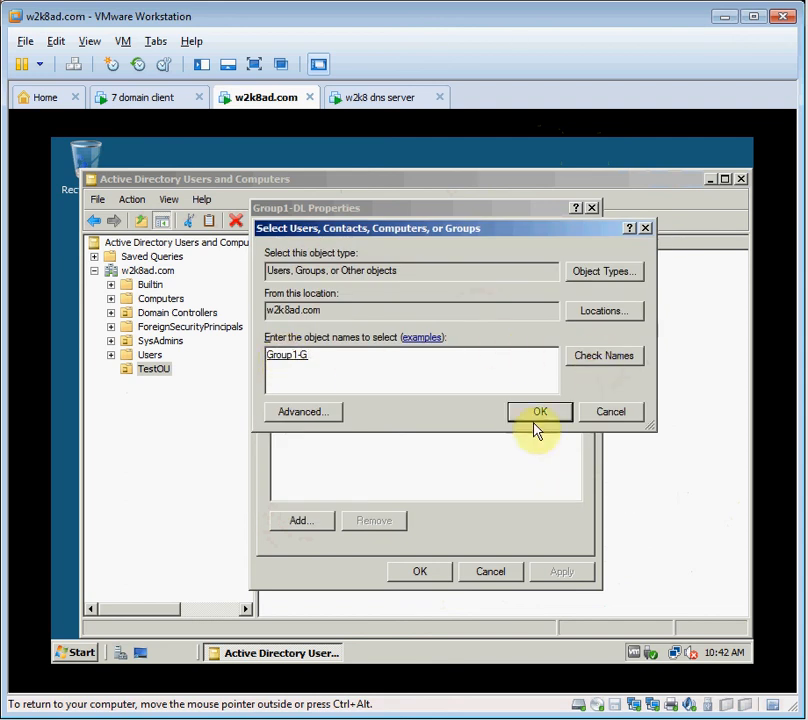
mouse_move(604, 356)
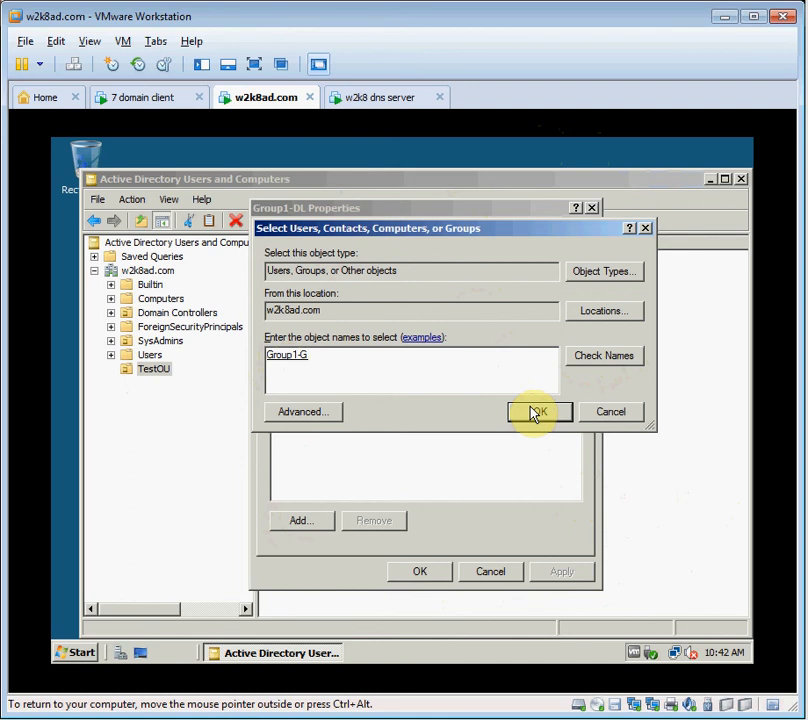
left_click(538, 412)
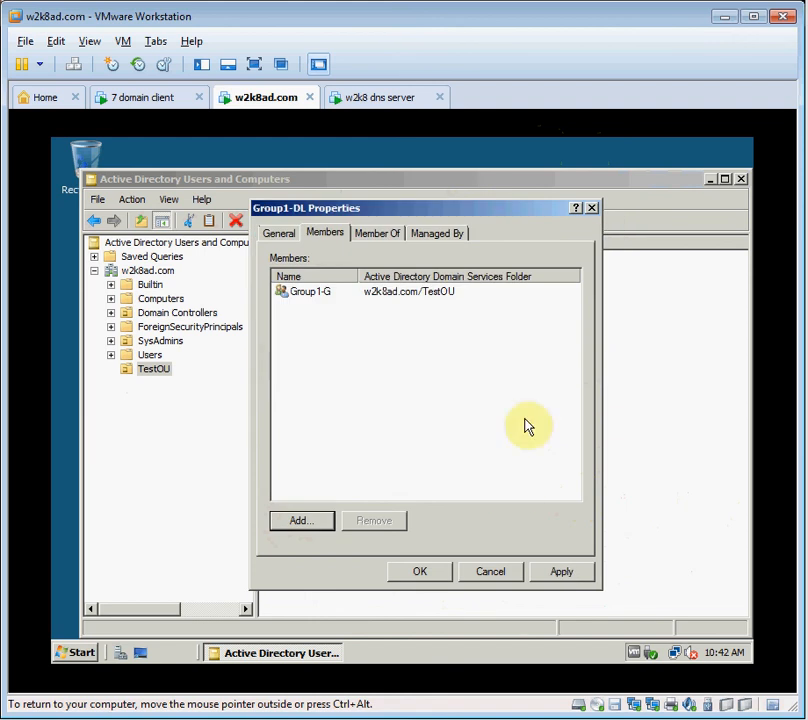
left_click(420, 572)
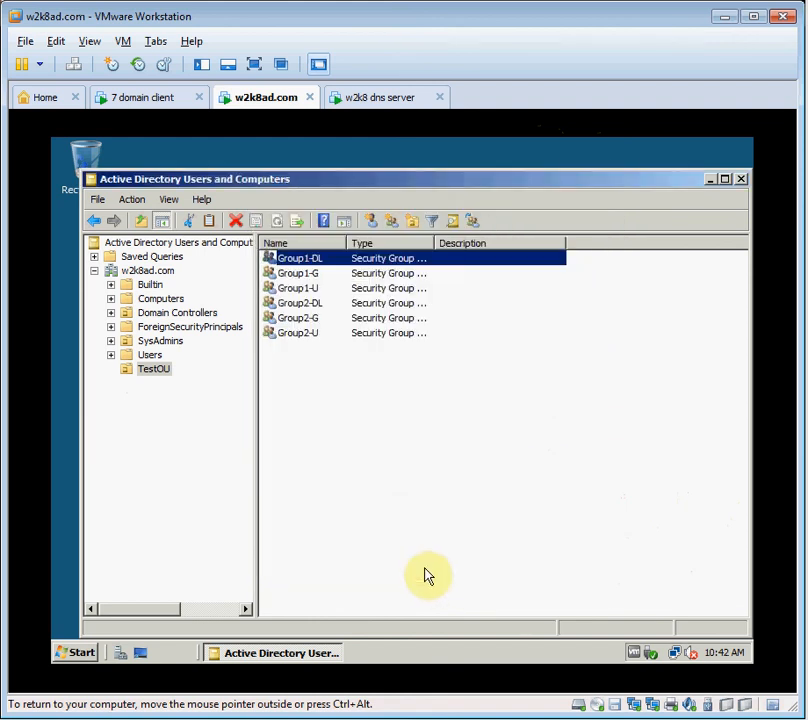
mouse_move(448, 500)
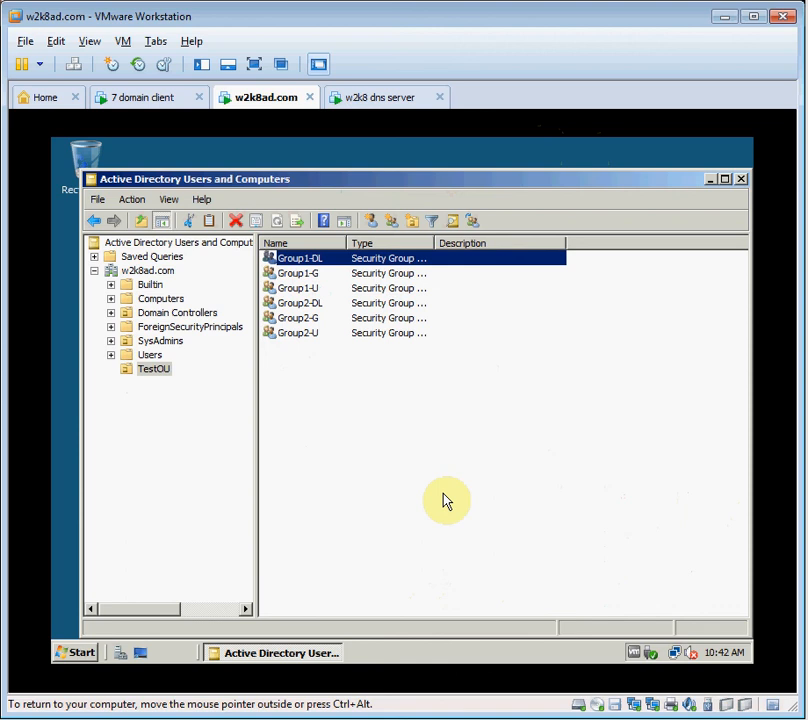
- Add Group2-U as a member of Group1-U and save the membership
right_click(296, 288)
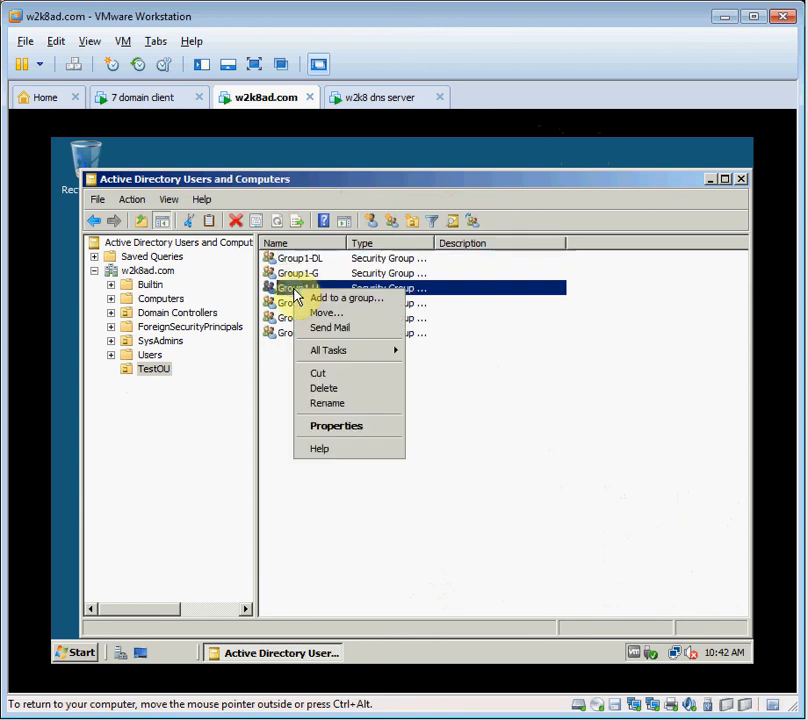
left_click(336, 424)
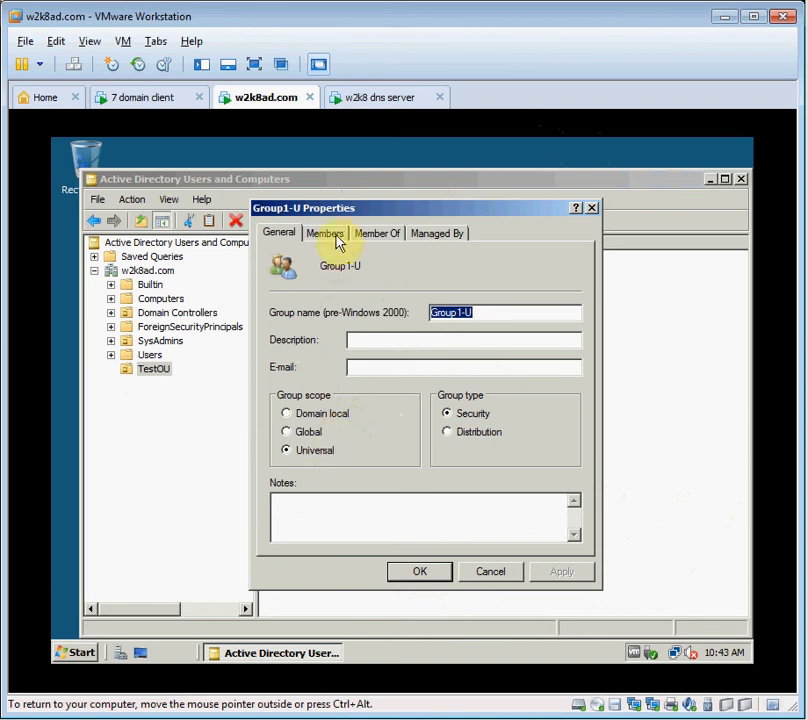
left_click(324, 232)
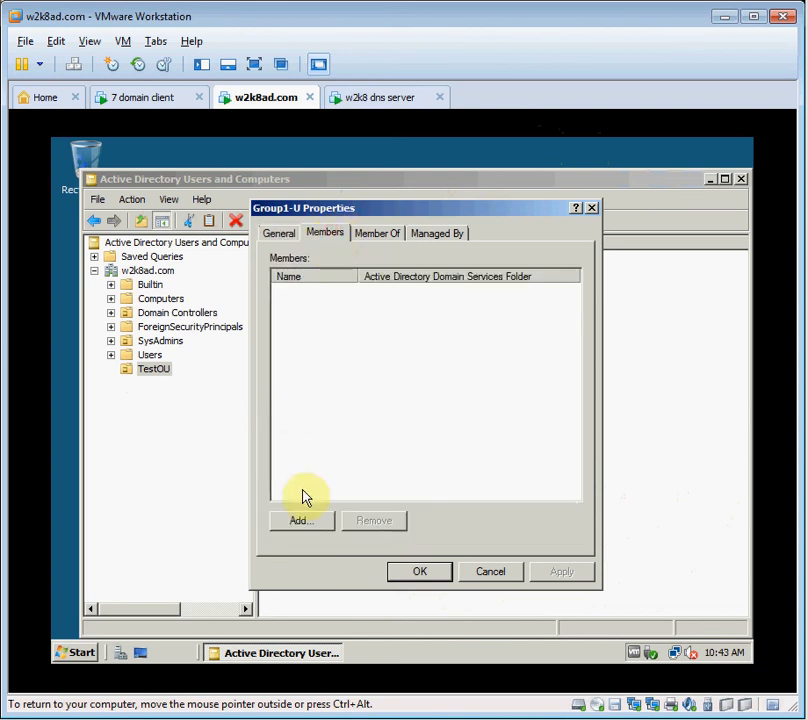
left_click(300, 520)
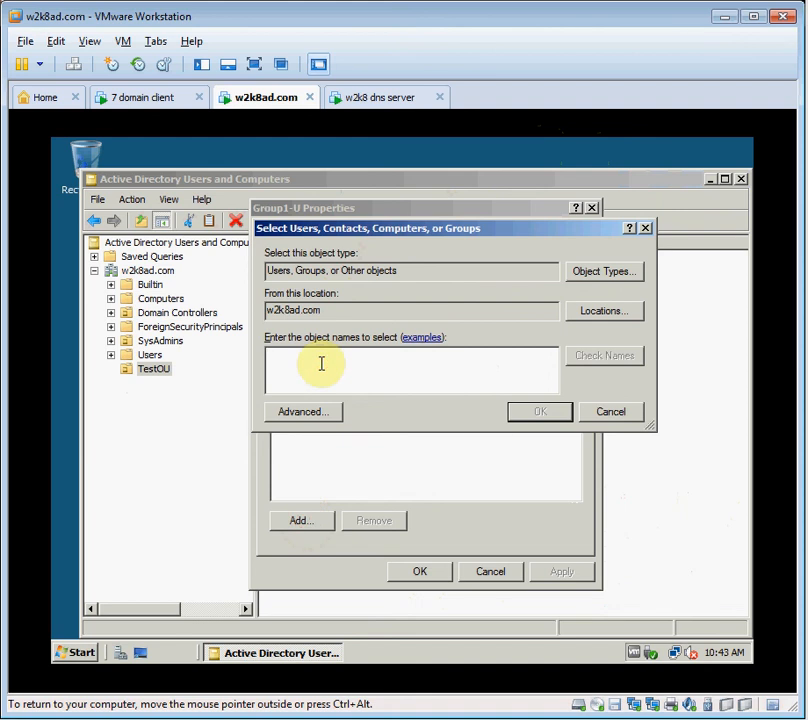
type("group2-U")
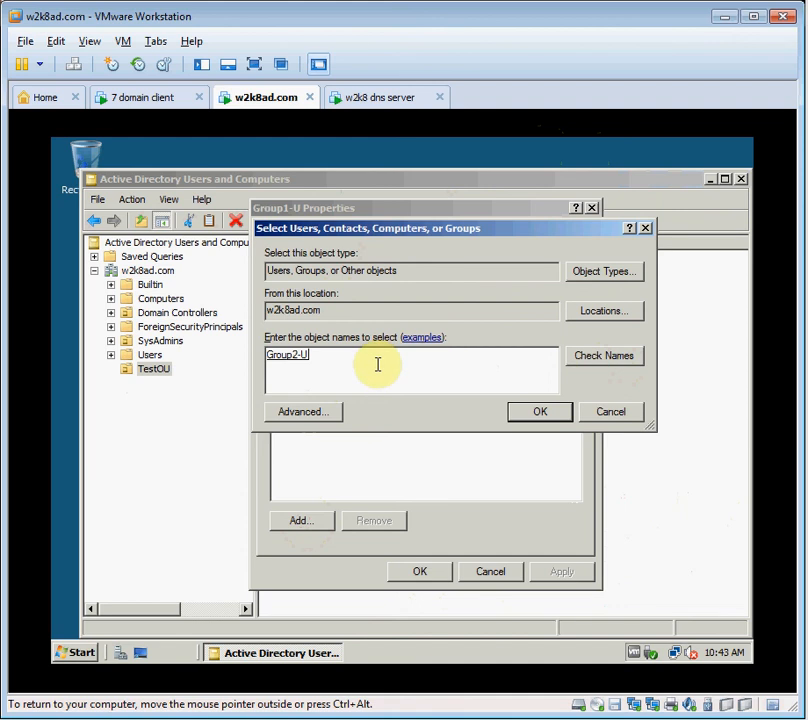
left_click(540, 412)
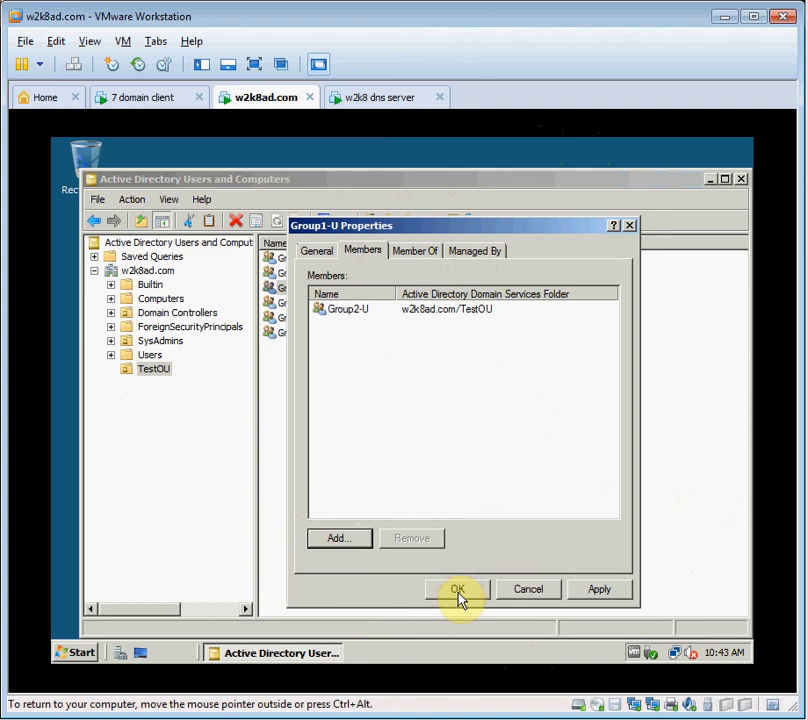
left_click(456, 588)
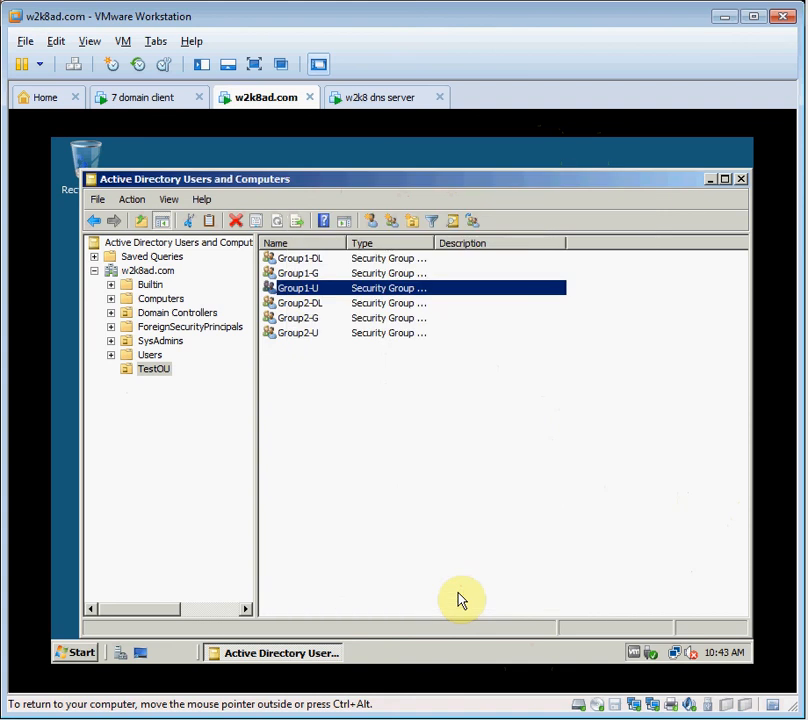
mouse_move(304, 336)
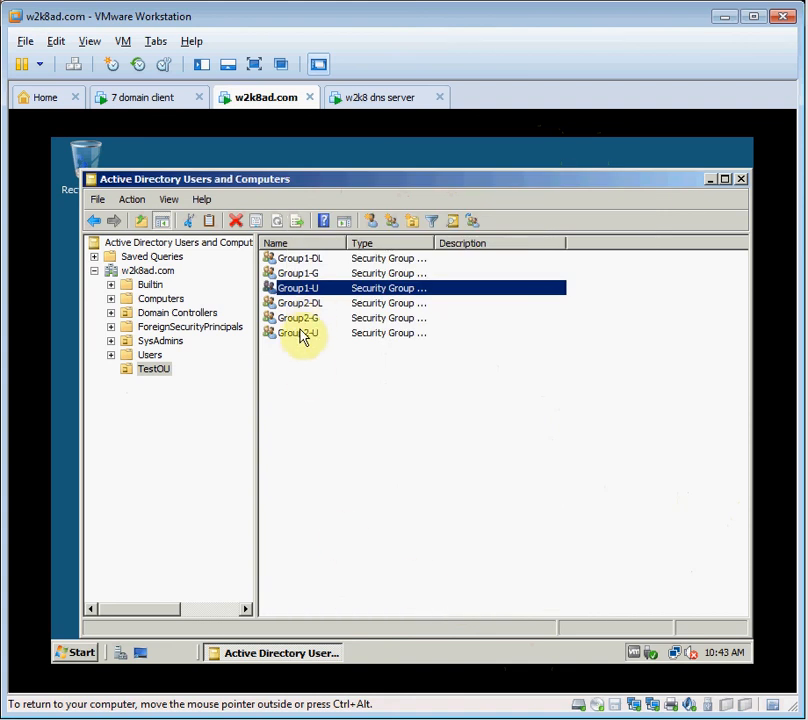
mouse_move(296, 332)
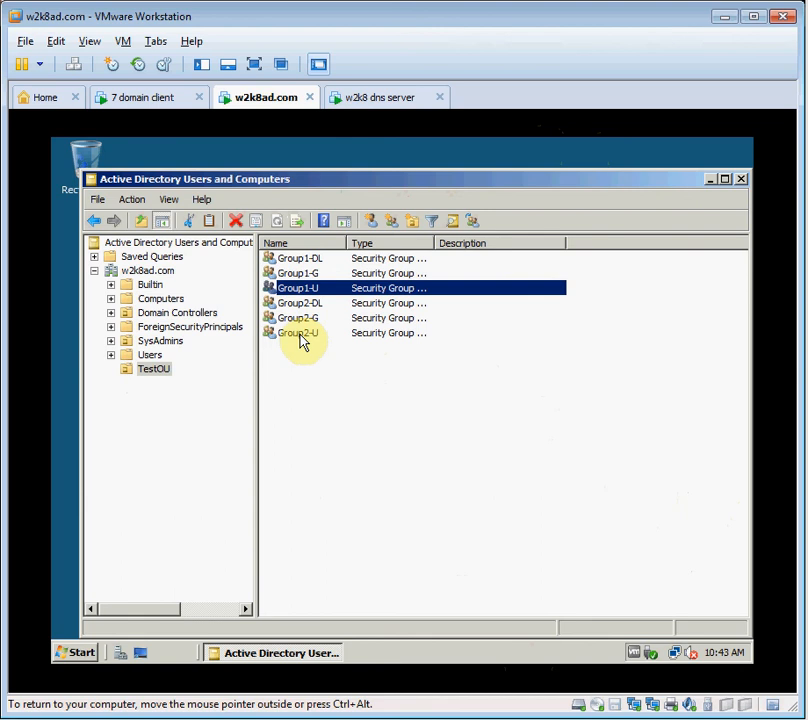
double_click(298, 332)
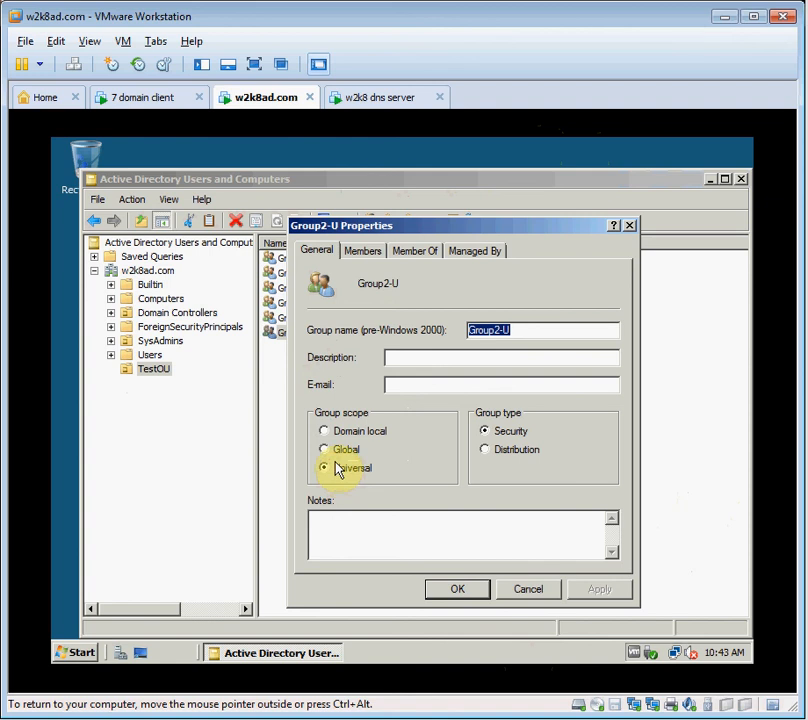
left_click(324, 430)
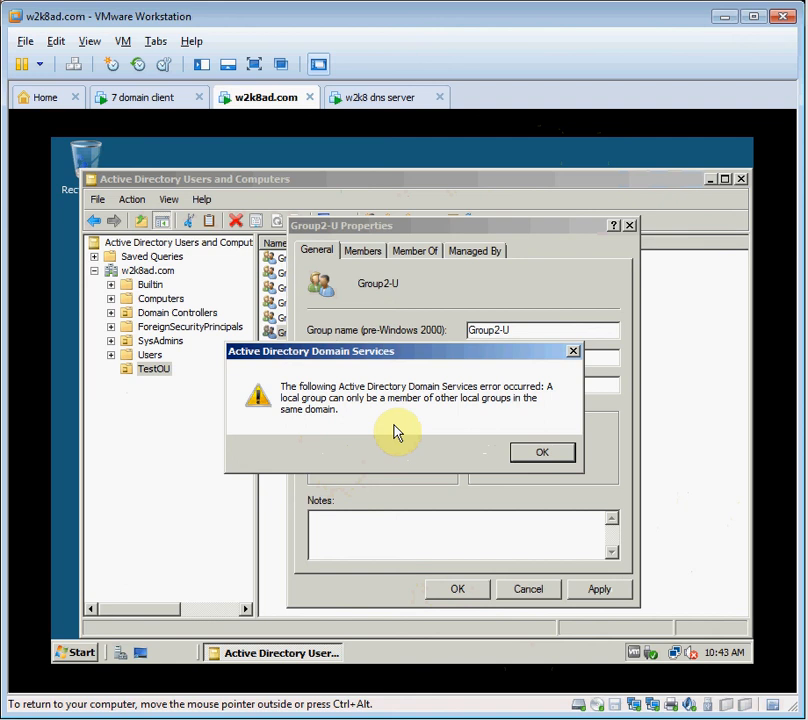
mouse_move(542, 452)
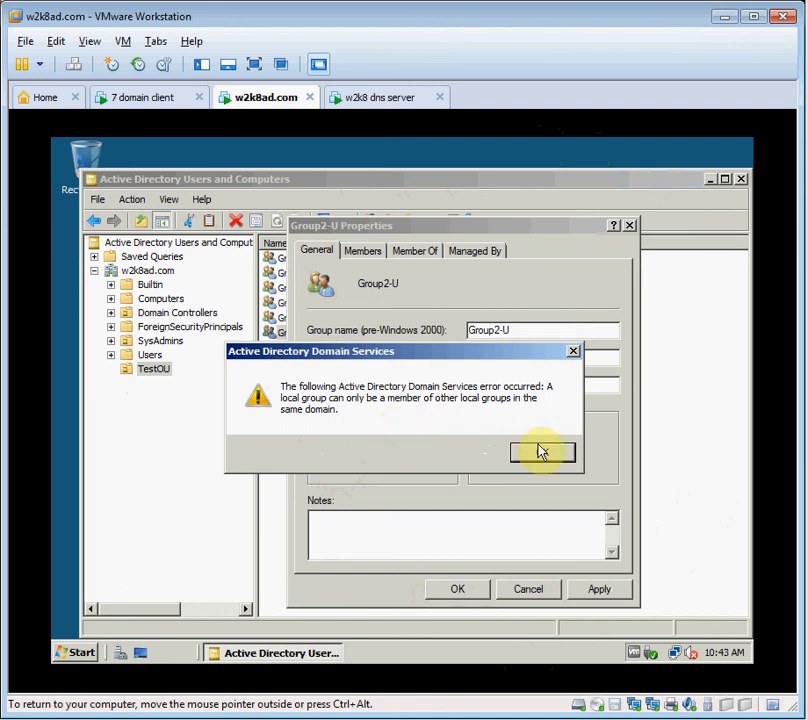
left_click(540, 452)
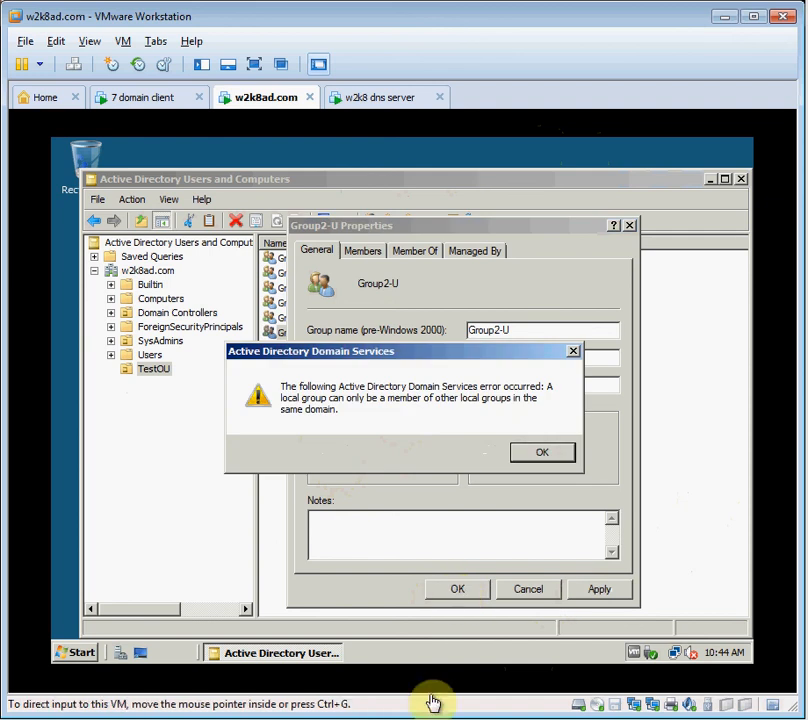
left_click(542, 452)
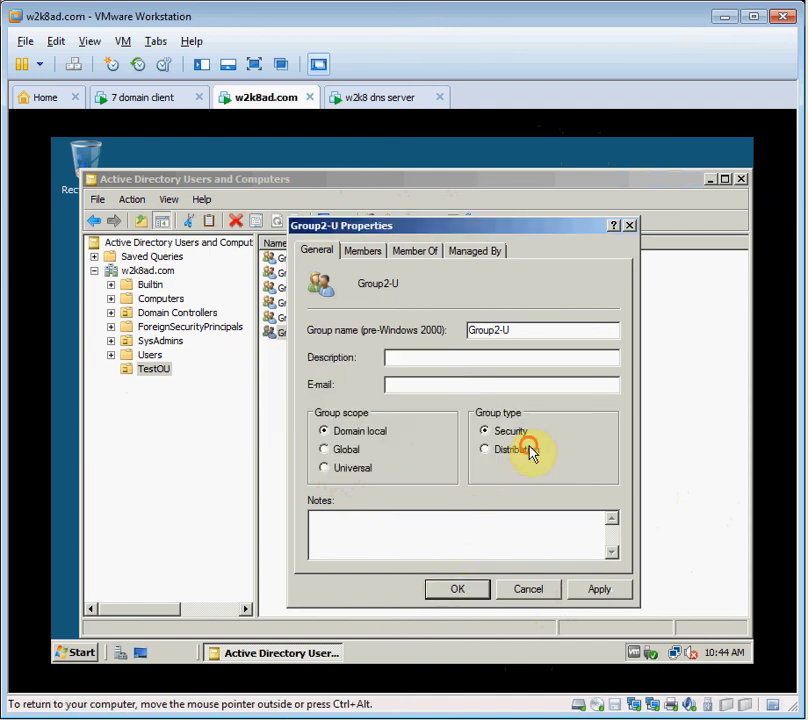
left_click(528, 588)
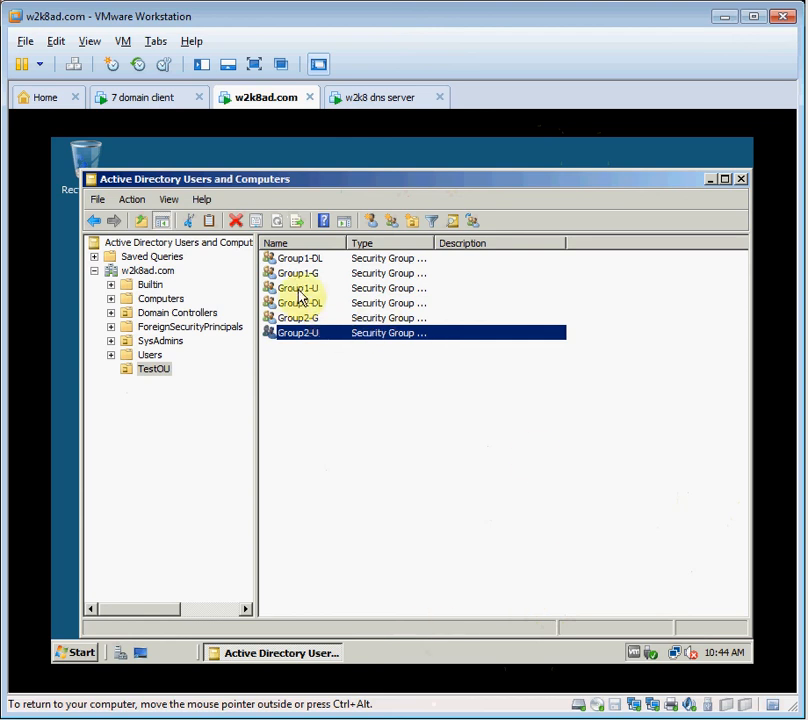
- Start adding a member to Group1-U, entering group1-dl and correcting the typed name
left_click(296, 288)
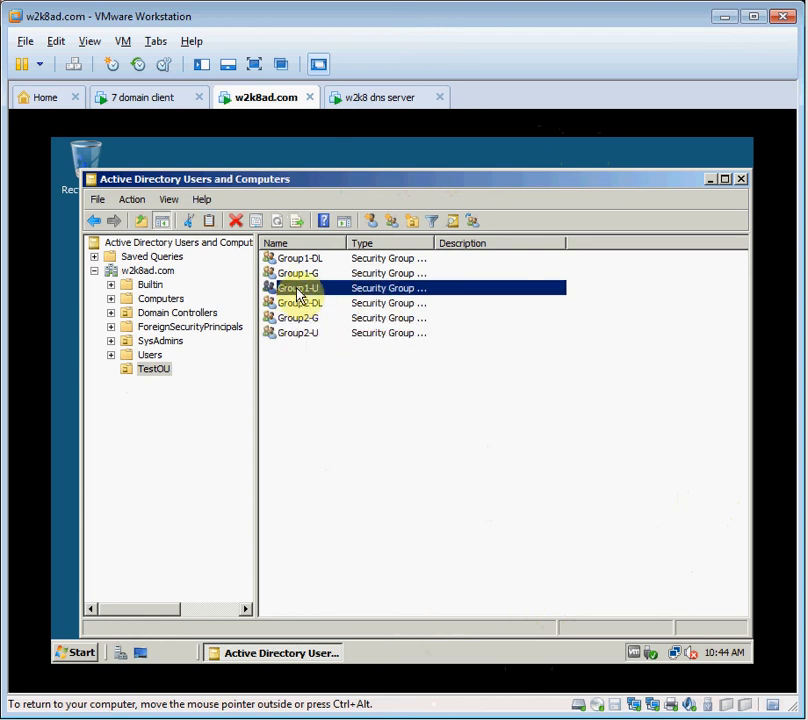
right_click(296, 288)
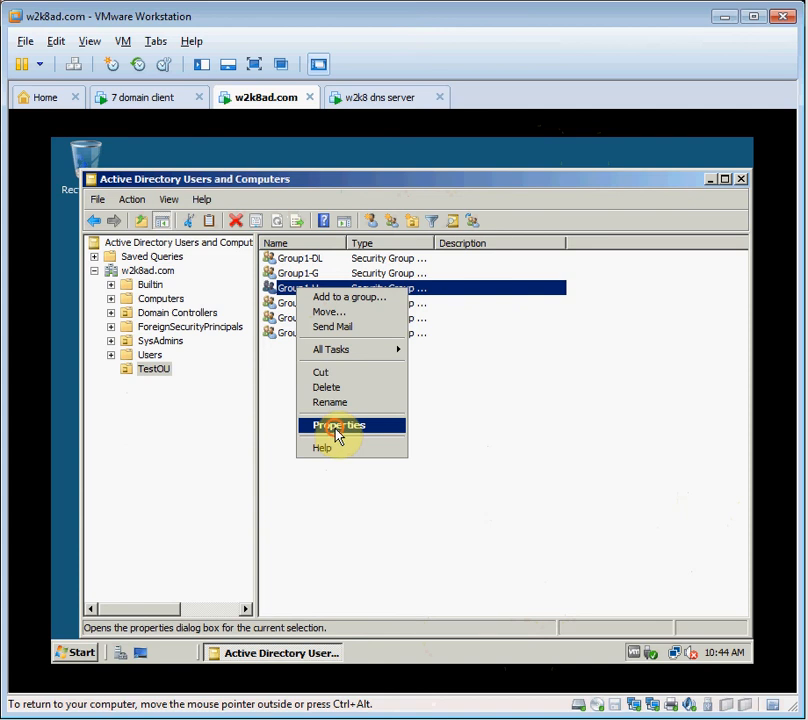
left_click(338, 424)
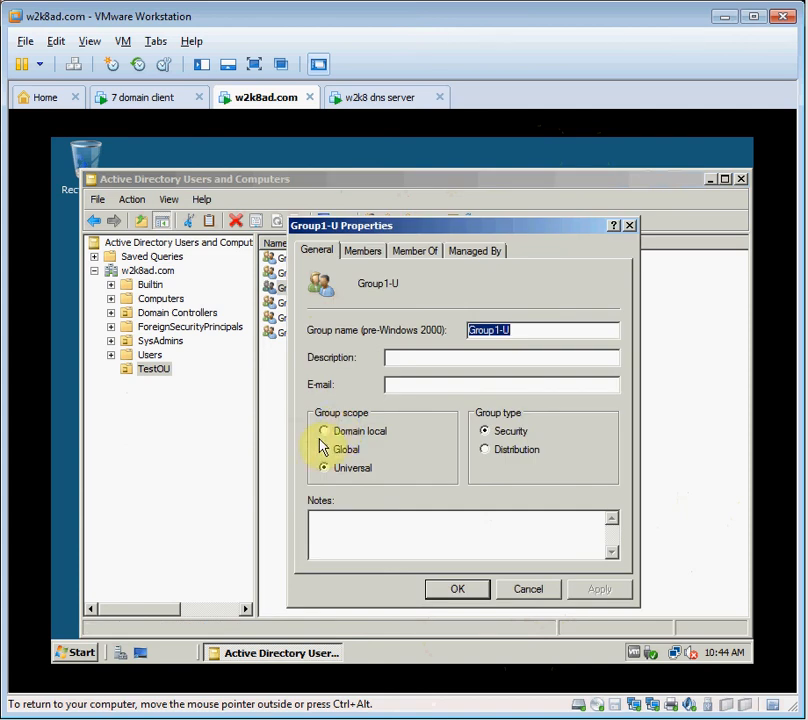
left_click(364, 250)
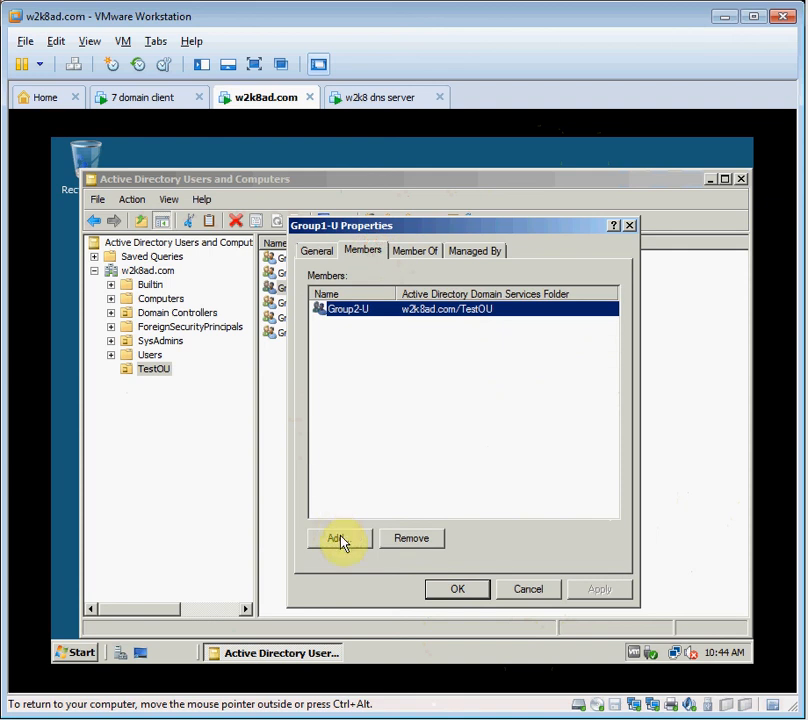
left_click(336, 538)
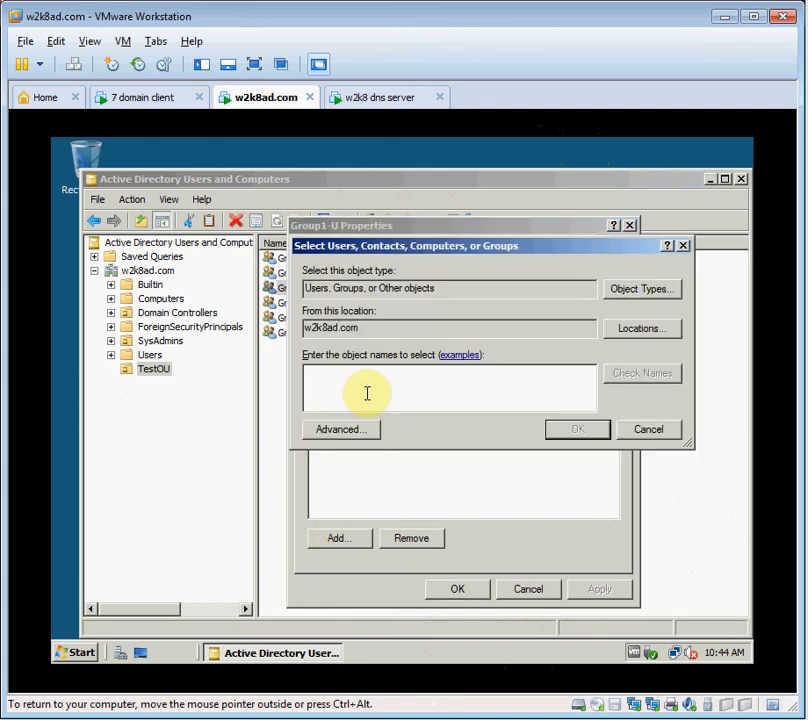
type("group1-dl")
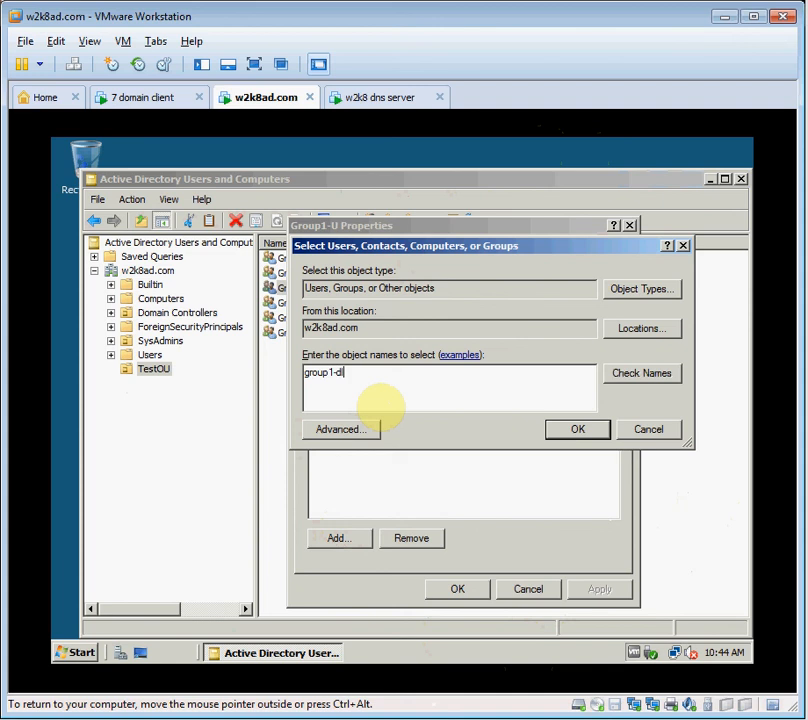
left_click(642, 374)
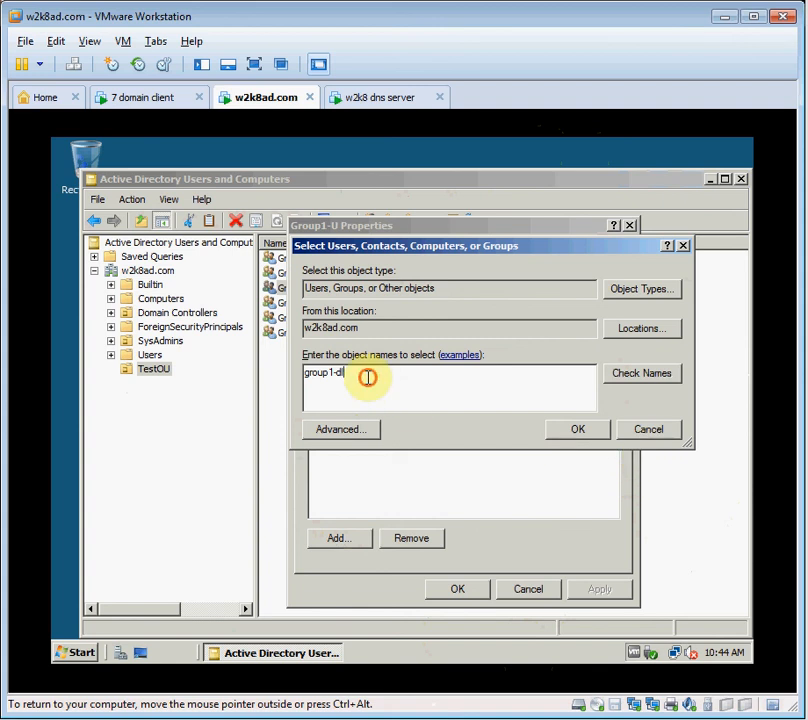
key("BackSpace")
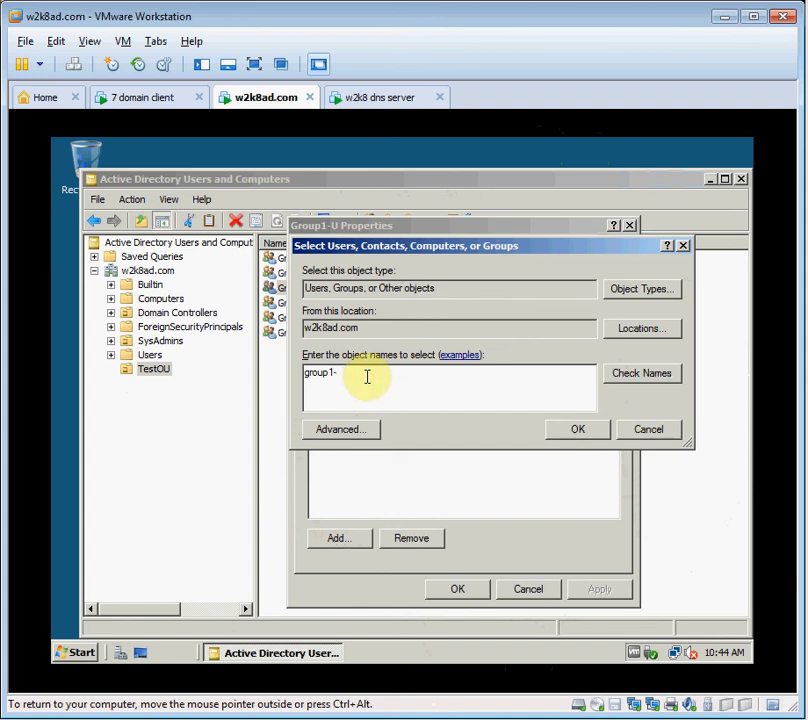